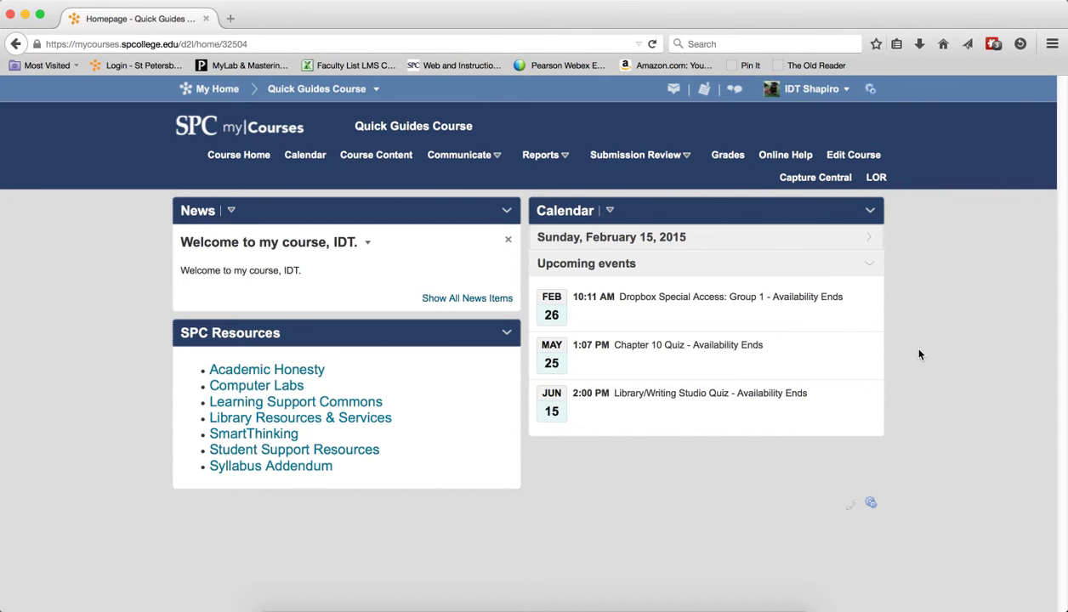
{"action": "mouse_move", "coordinate": [660, 166]}
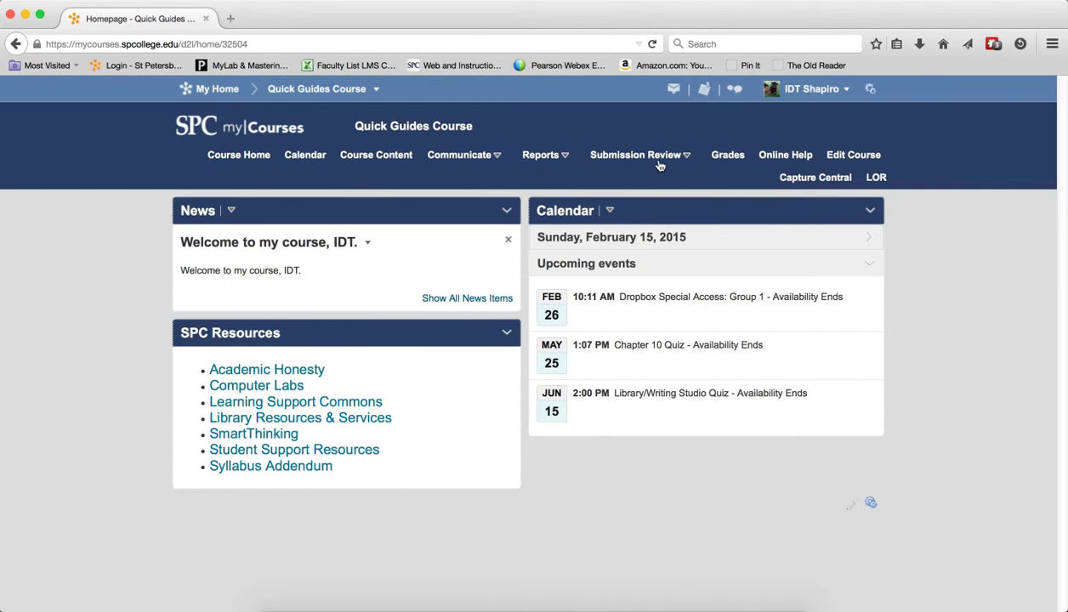
- Go to the course Discussions List through the Submission Review menu
{"action": "left_click", "coordinate": [636, 155]}
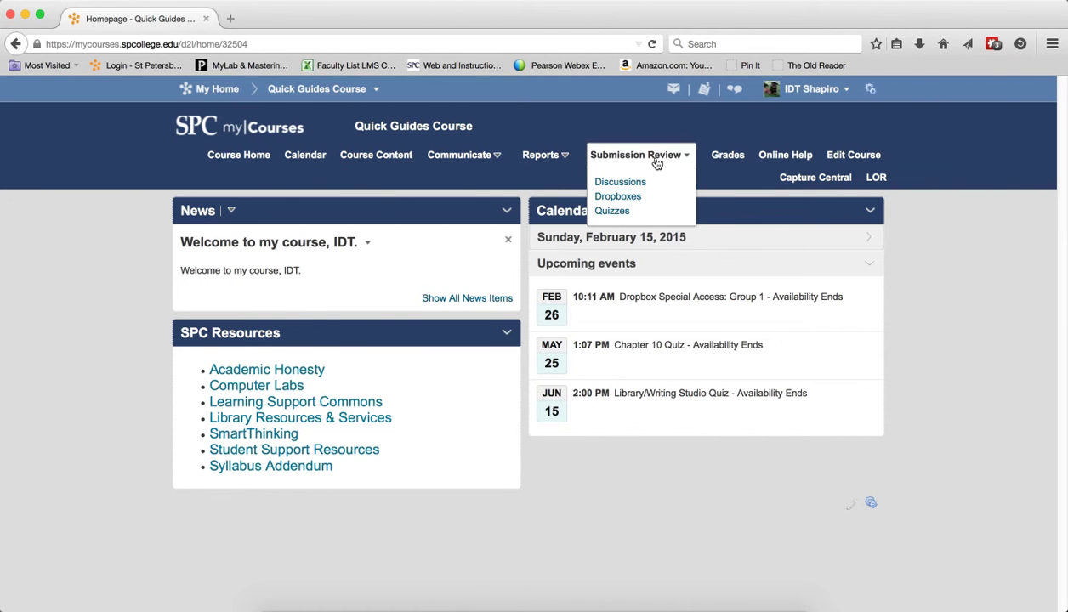
{"action": "left_click", "coordinate": [620, 181]}
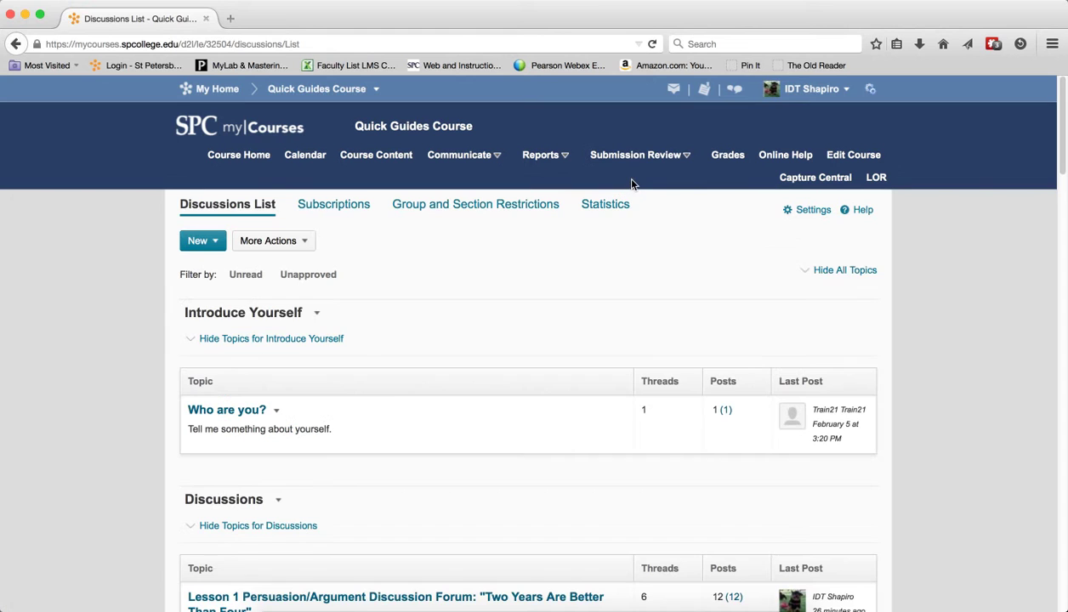
{"action": "mouse_move", "coordinate": [620, 193]}
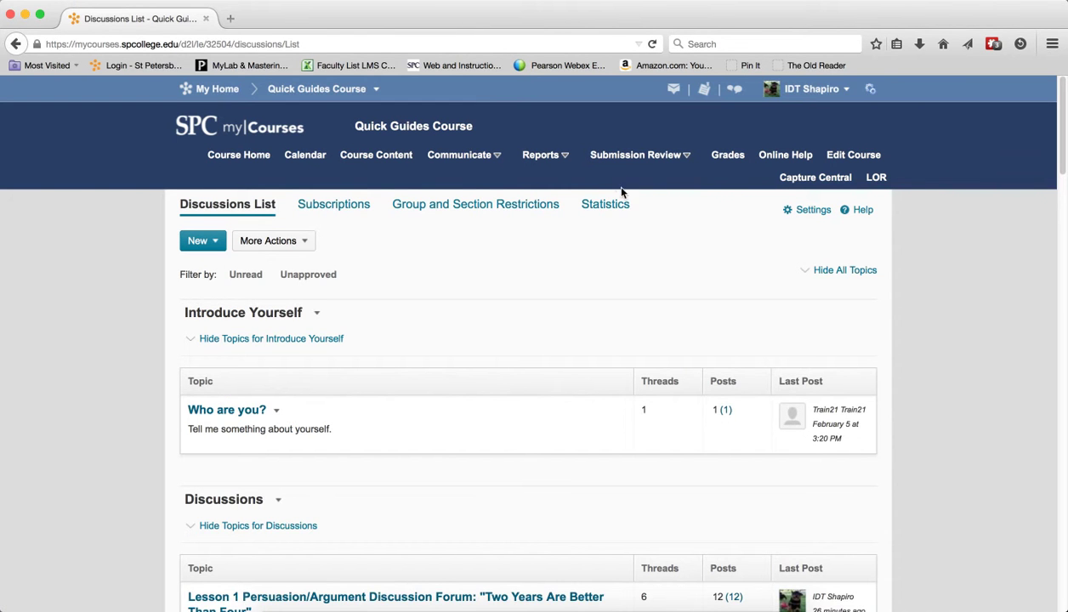
- Look over Discussions Settings, then view the Lesson 1 discussion topic
{"action": "left_click", "coordinate": [812, 210]}
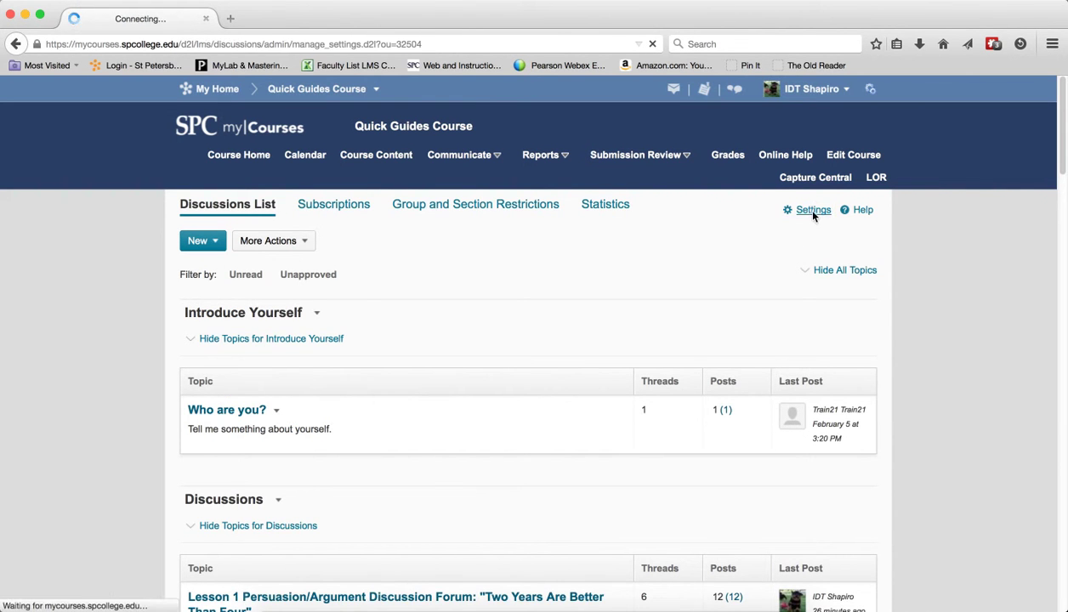
{"action": "left_click", "coordinate": [812, 210]}
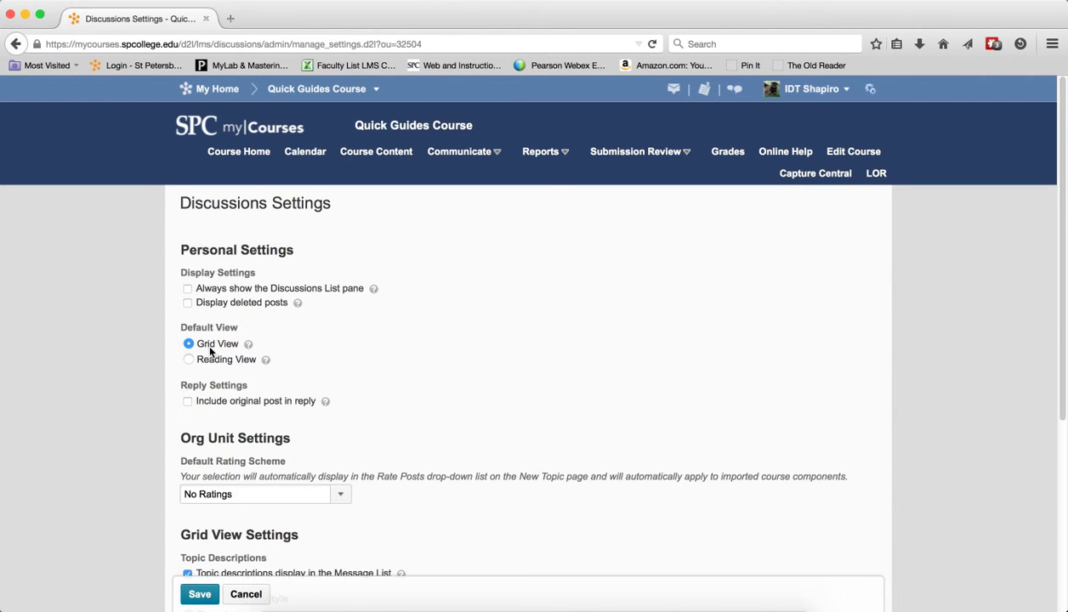
{"action": "scroll", "scroll_direction": "down", "scroll_amount": 3}
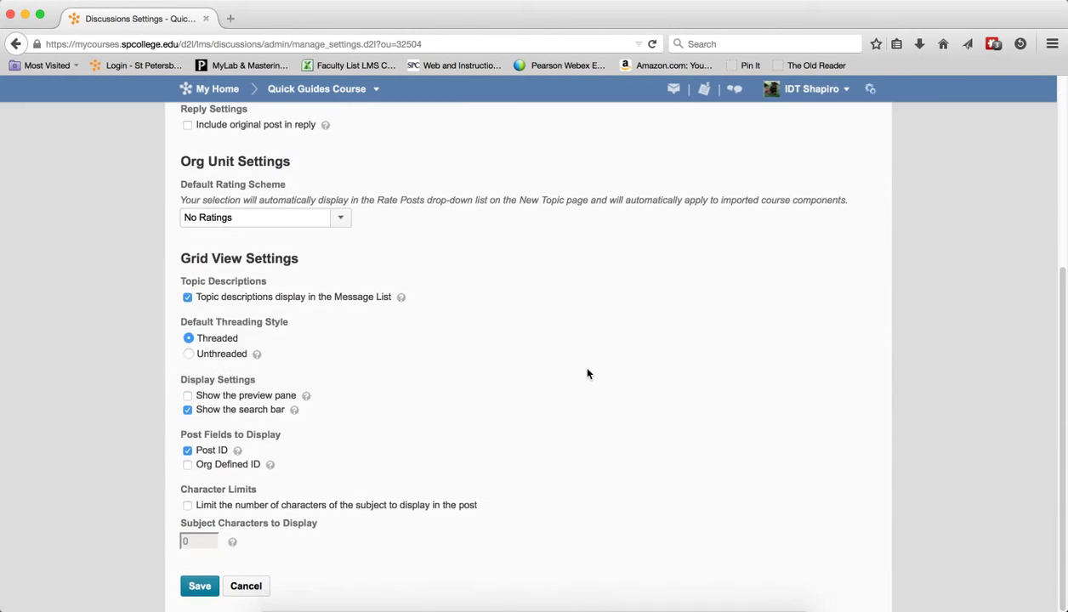
{"action": "mouse_move", "coordinate": [515, 377]}
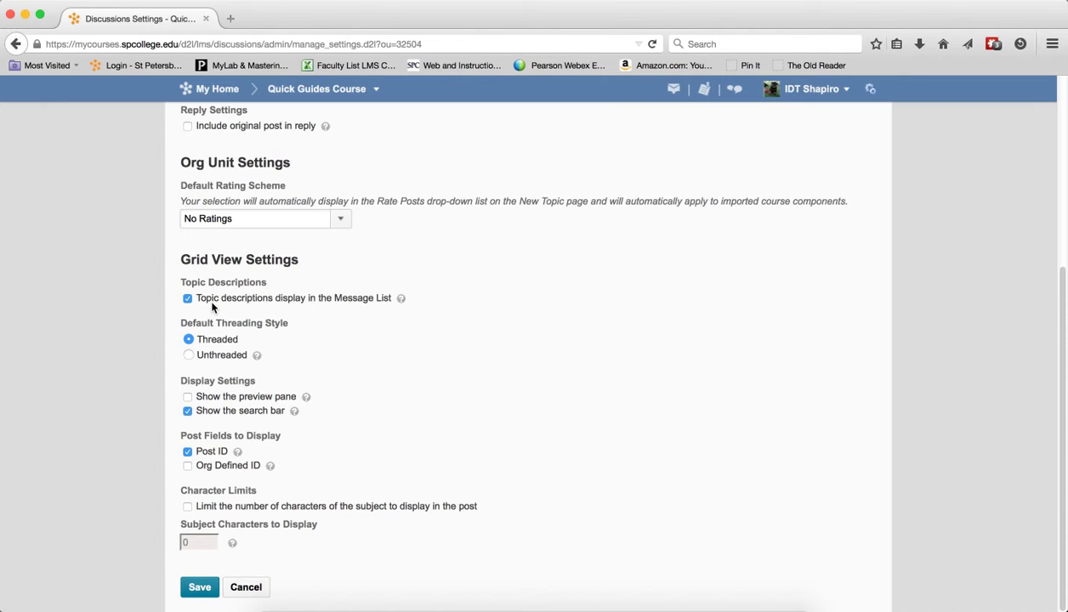
{"action": "mouse_move", "coordinate": [381, 300]}
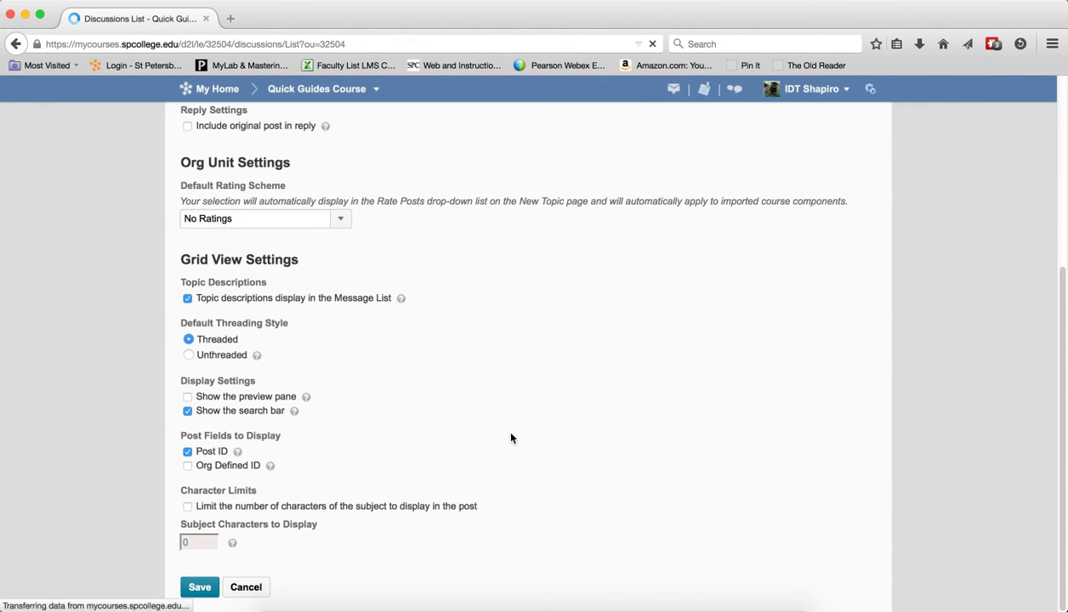
{"action": "left_click", "coordinate": [199, 587]}
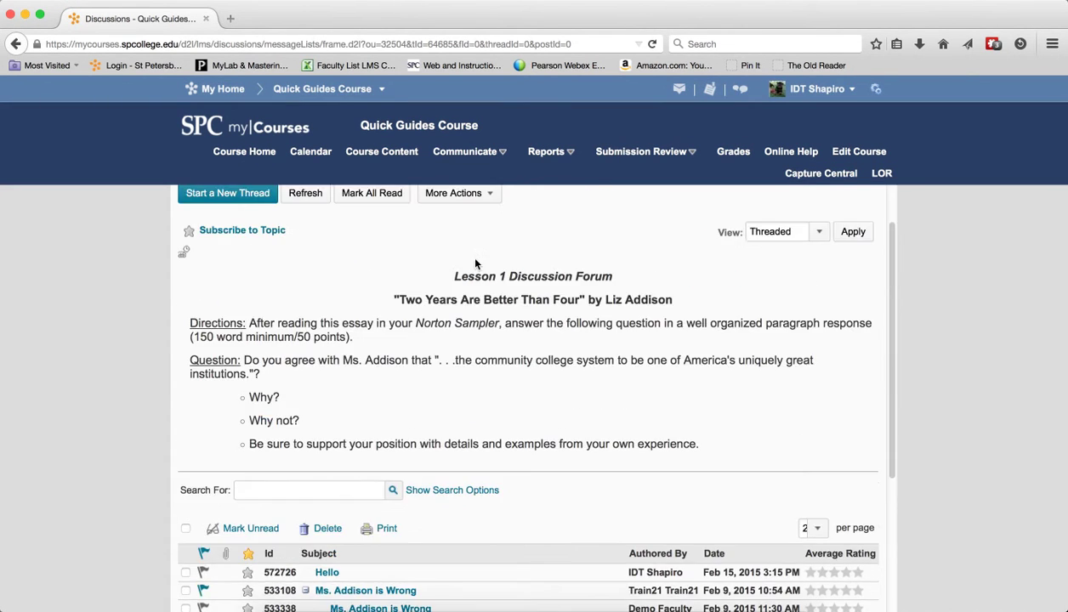
{"action": "mouse_move", "coordinate": [468, 319]}
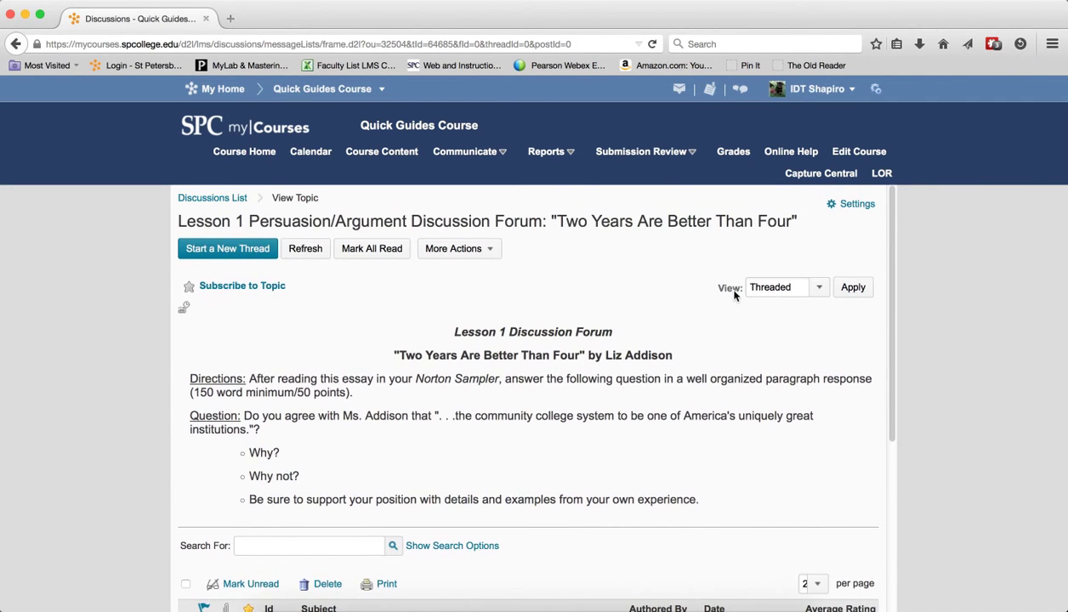
- Turn off 'Topic descriptions display in the Message List' and save the settings
{"action": "left_click", "coordinate": [855, 203]}
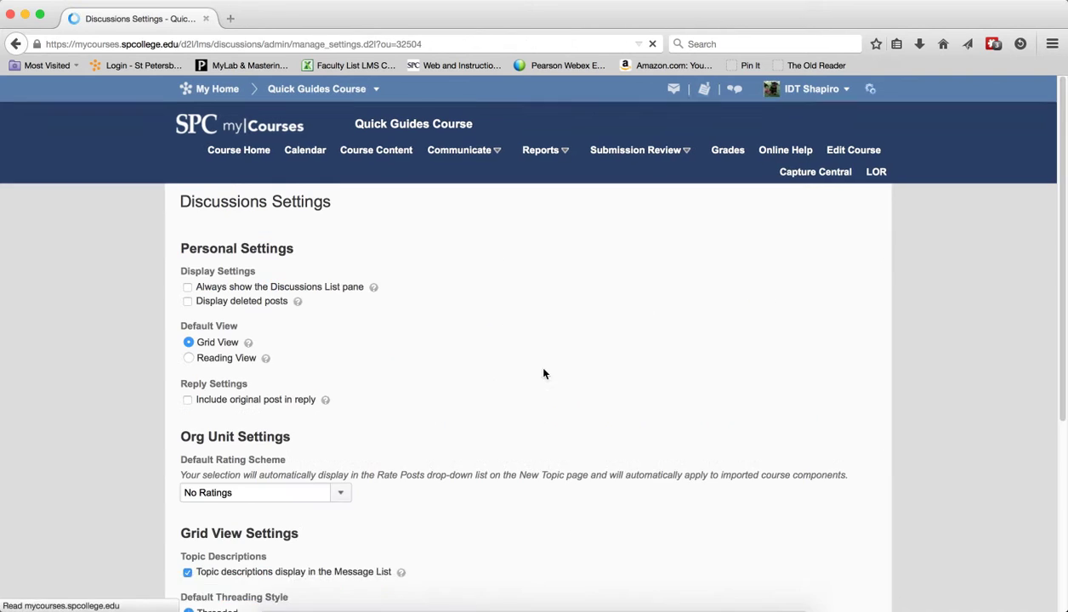
{"action": "scroll", "scroll_direction": "down", "scroll_amount": 3}
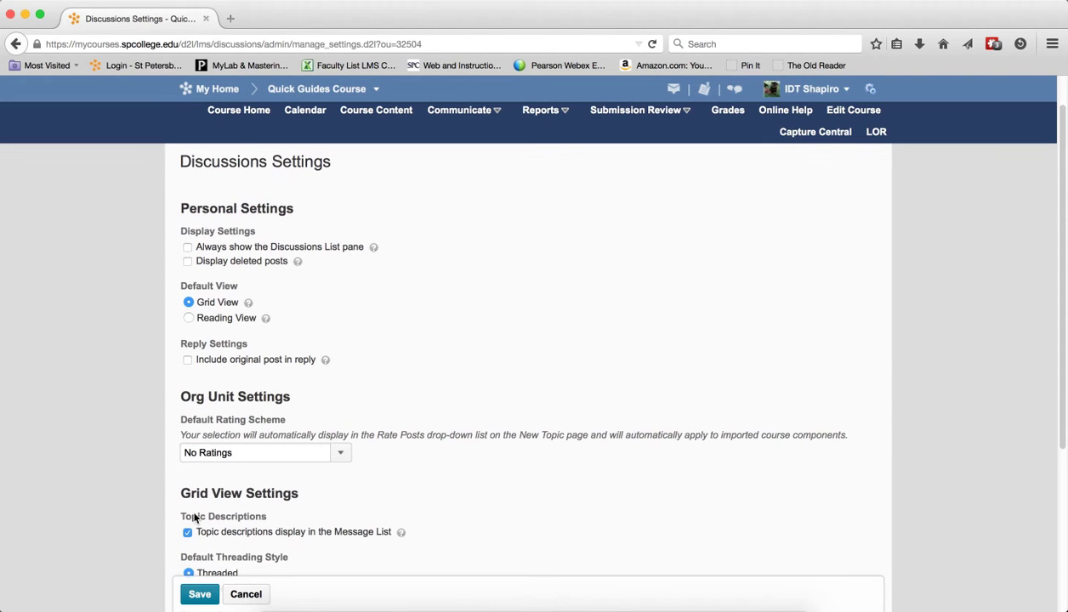
{"action": "left_click", "coordinate": [187, 532]}
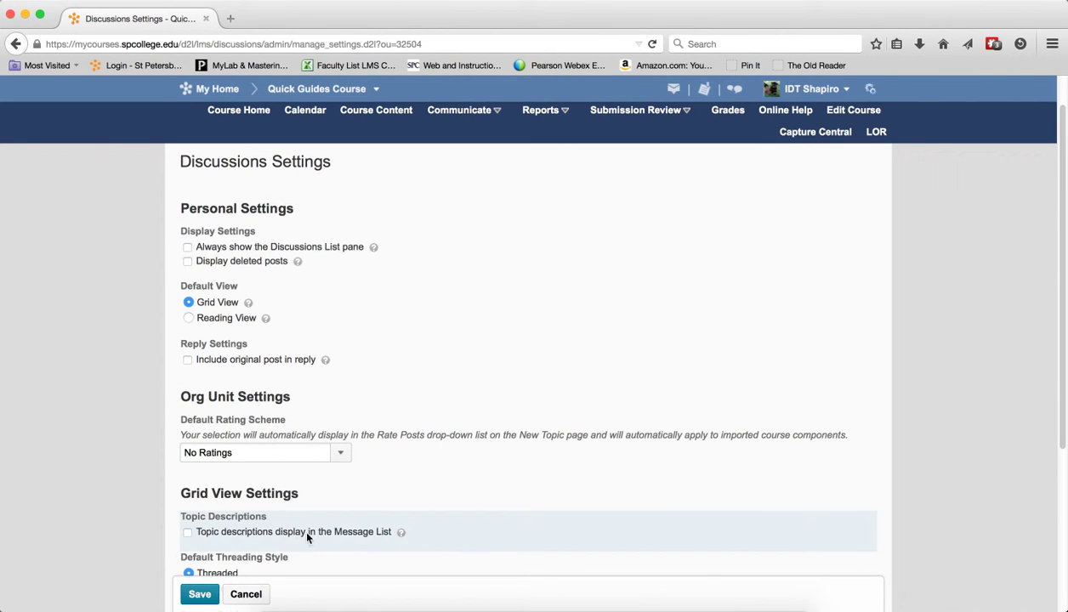
{"action": "left_click", "coordinate": [199, 594]}
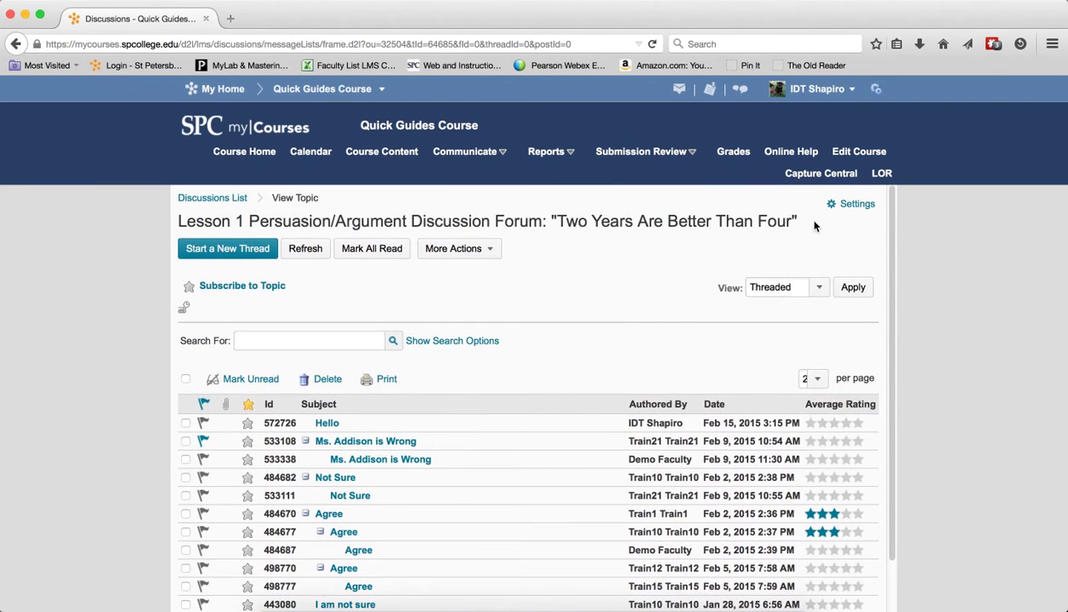
{"action": "left_click", "coordinate": [856, 204]}
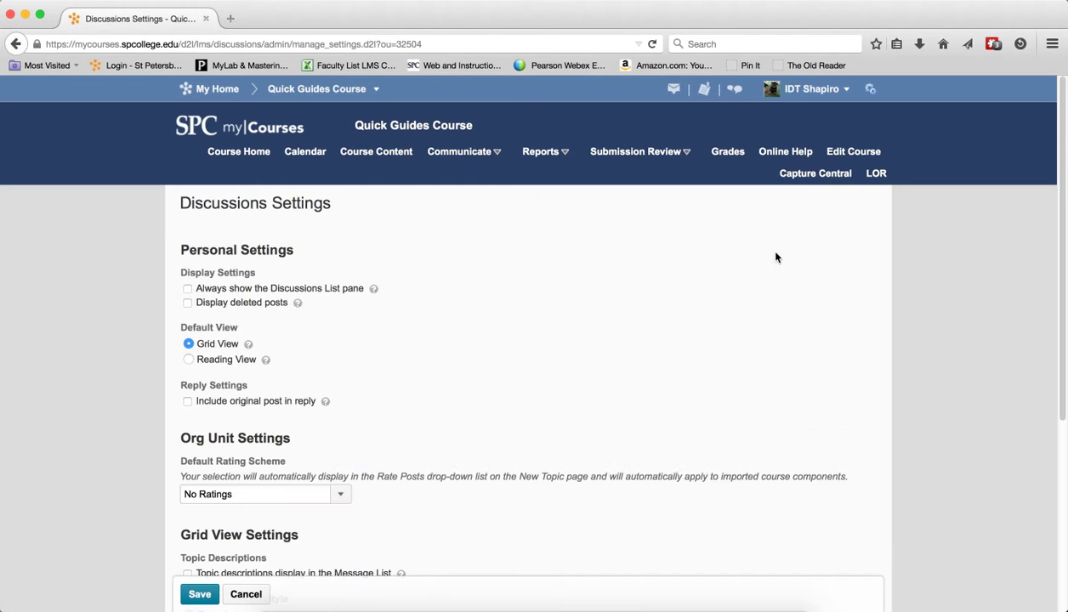
{"action": "scroll", "scroll_direction": "down", "scroll_amount": 3}
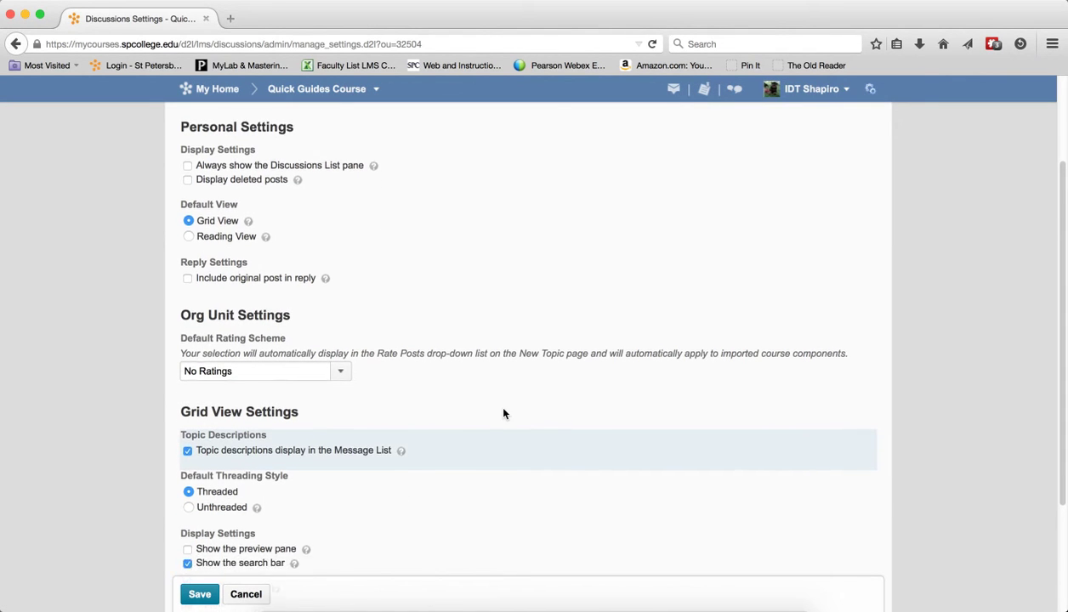
{"action": "scroll", "scroll_direction": "down", "scroll_amount": 3}
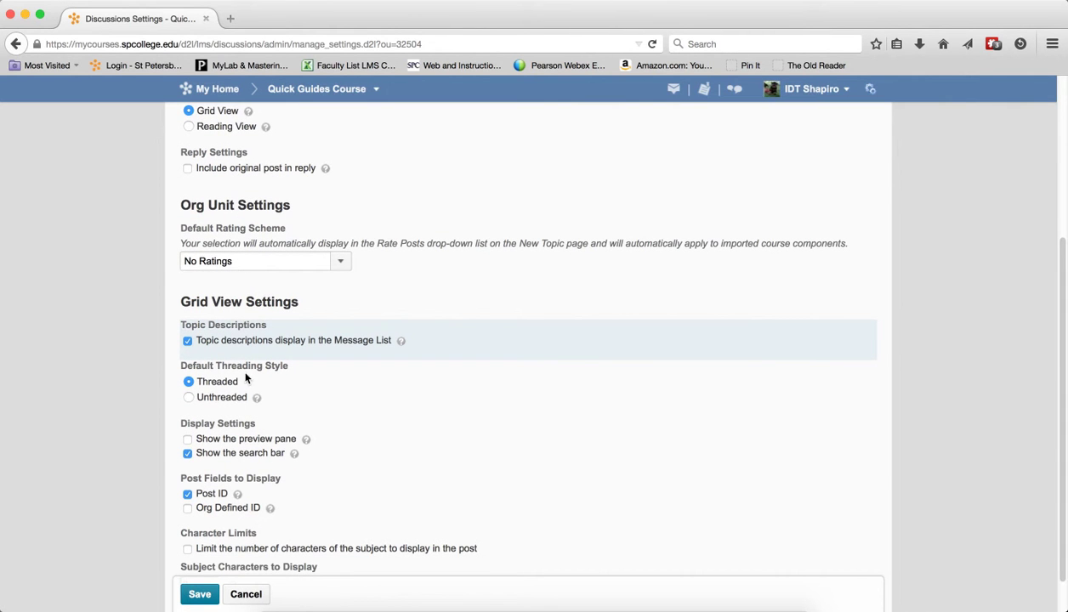
{"action": "mouse_move", "coordinate": [248, 392]}
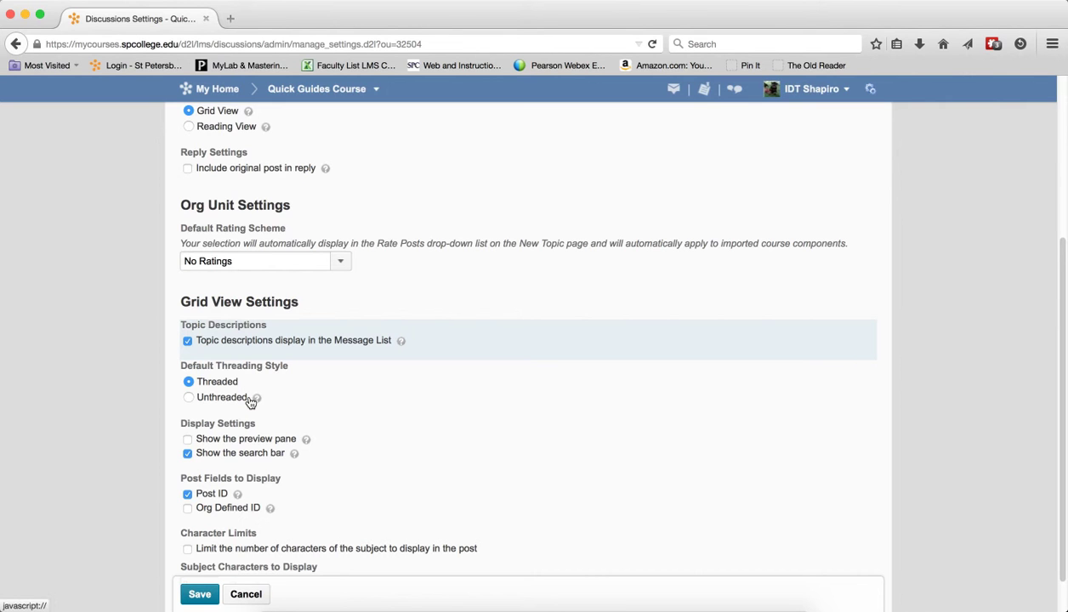
{"action": "mouse_move", "coordinate": [257, 398]}
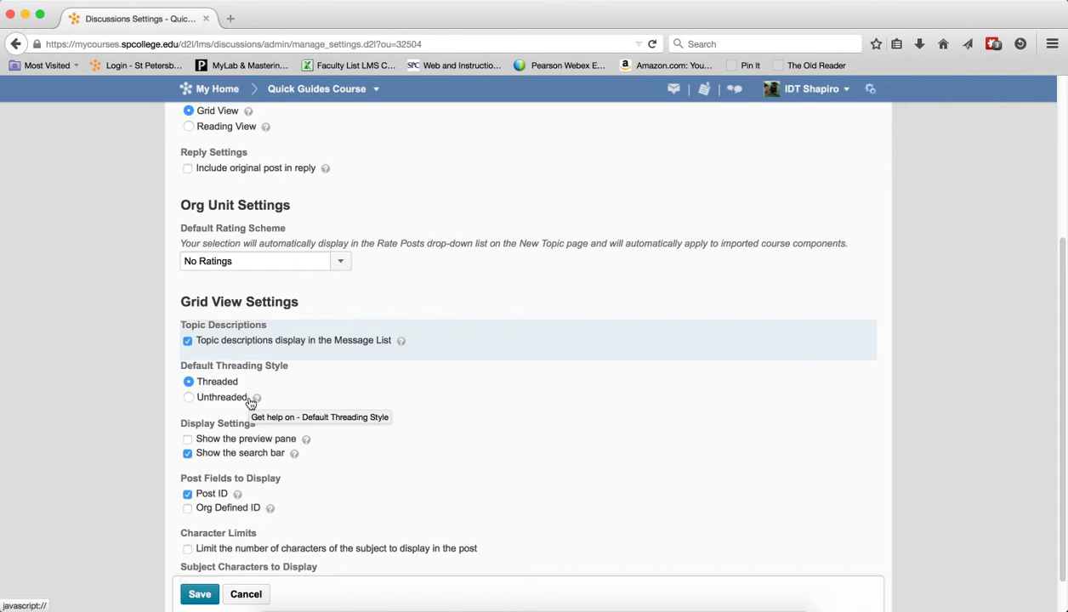
{"action": "mouse_move", "coordinate": [250, 473]}
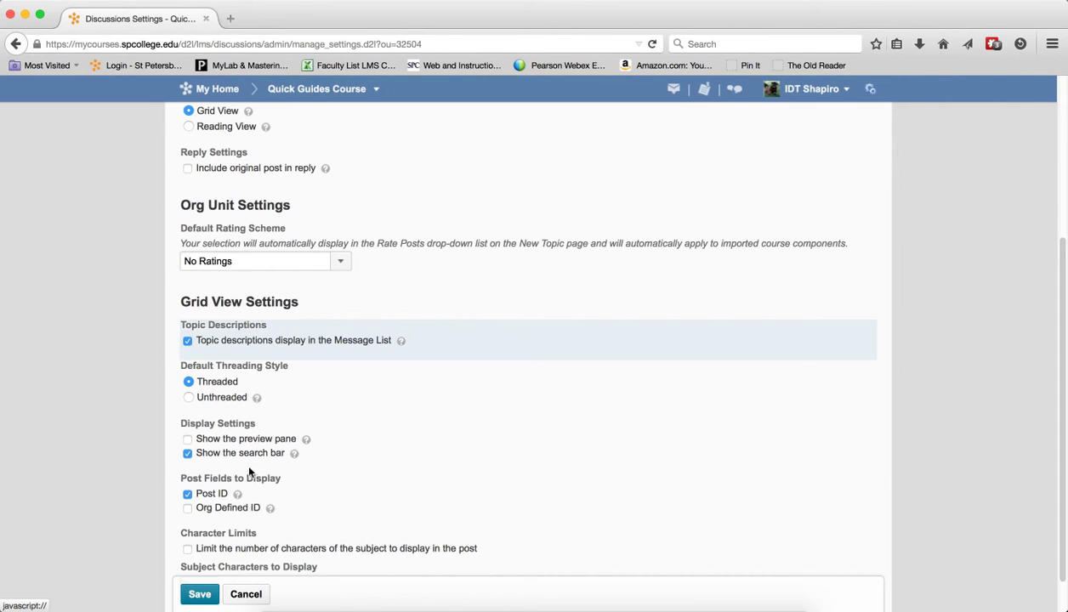
{"action": "left_click", "coordinate": [198, 594]}
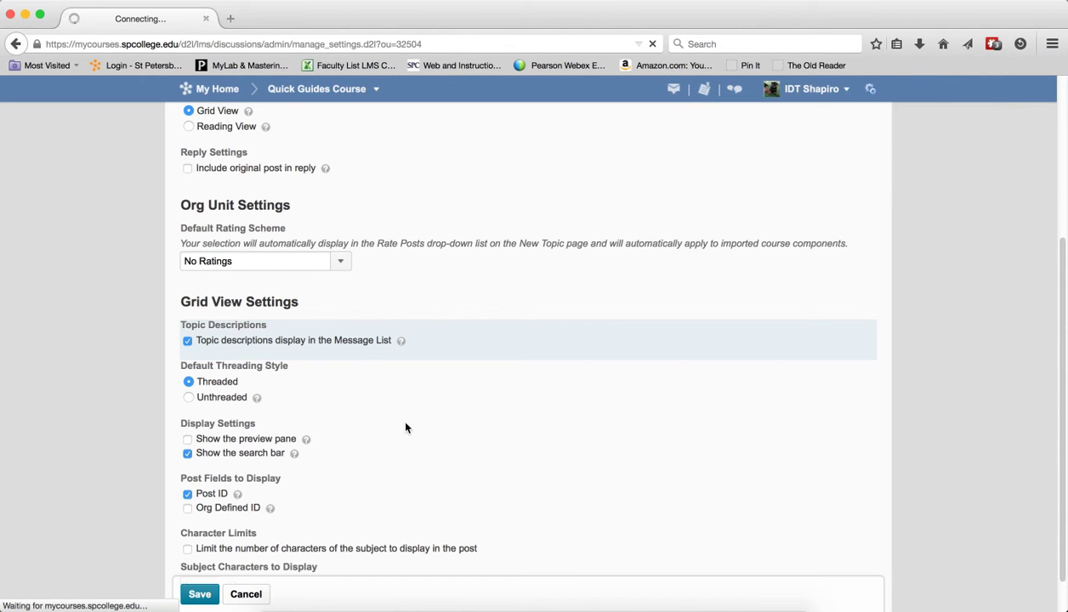
{"action": "left_click", "coordinate": [199, 594]}
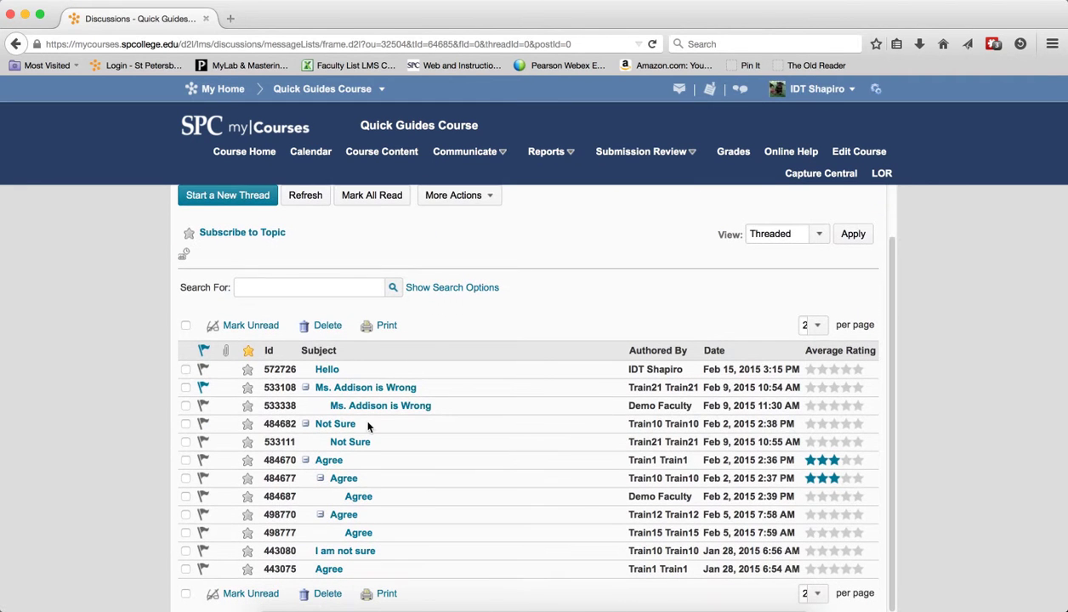
{"action": "mouse_move", "coordinate": [380, 405]}
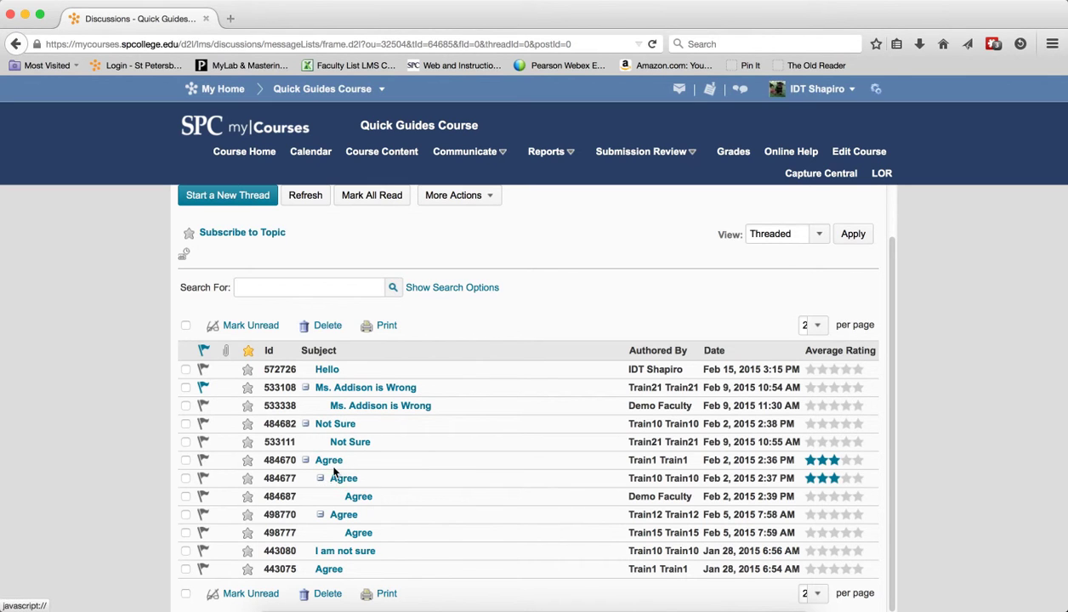
{"action": "mouse_move", "coordinate": [346, 488]}
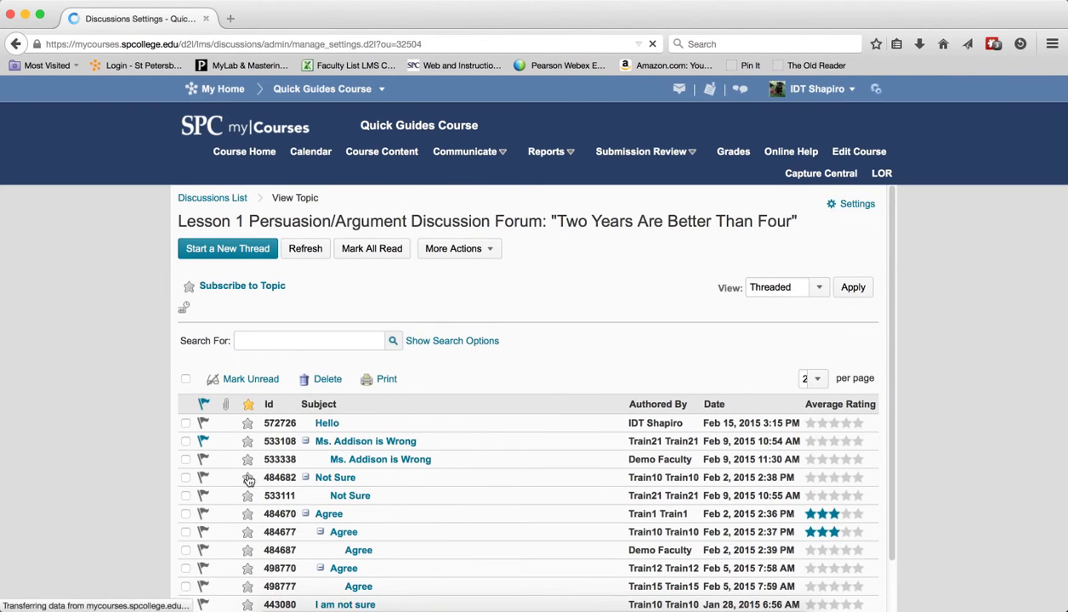
- Re-enable topic descriptions in the message list and switch Lesson 1 to Threaded view
{"action": "left_click", "coordinate": [855, 204]}
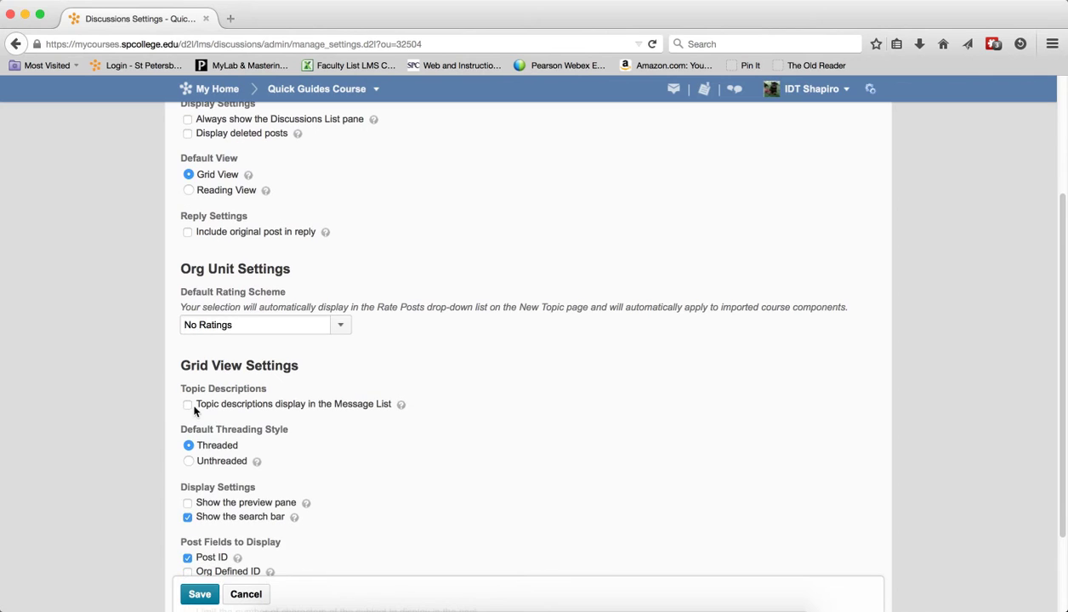
{"action": "left_click", "coordinate": [187, 404]}
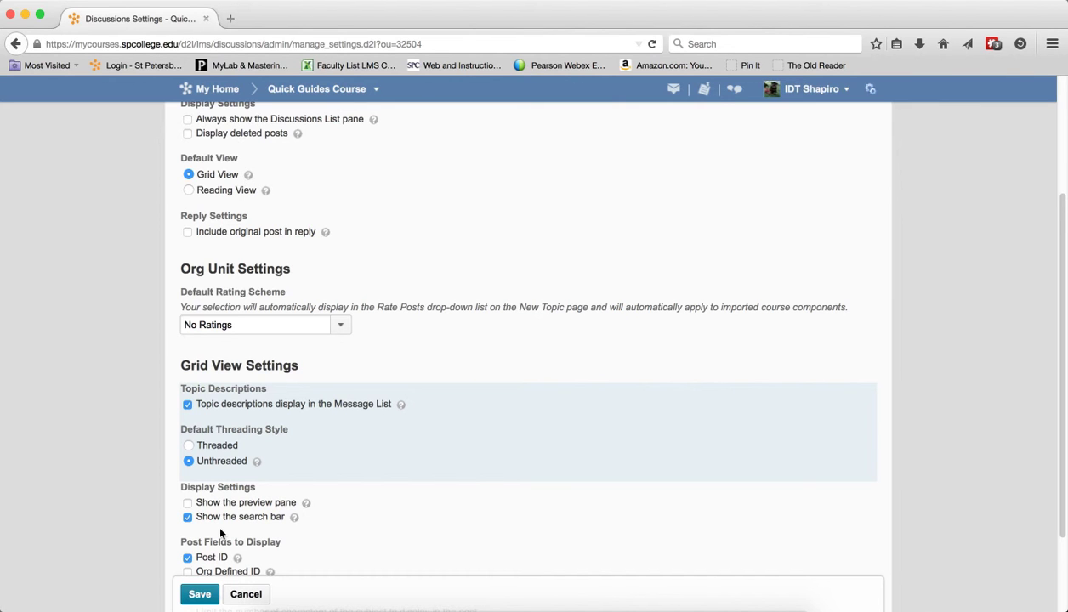
{"action": "mouse_move", "coordinate": [212, 557]}
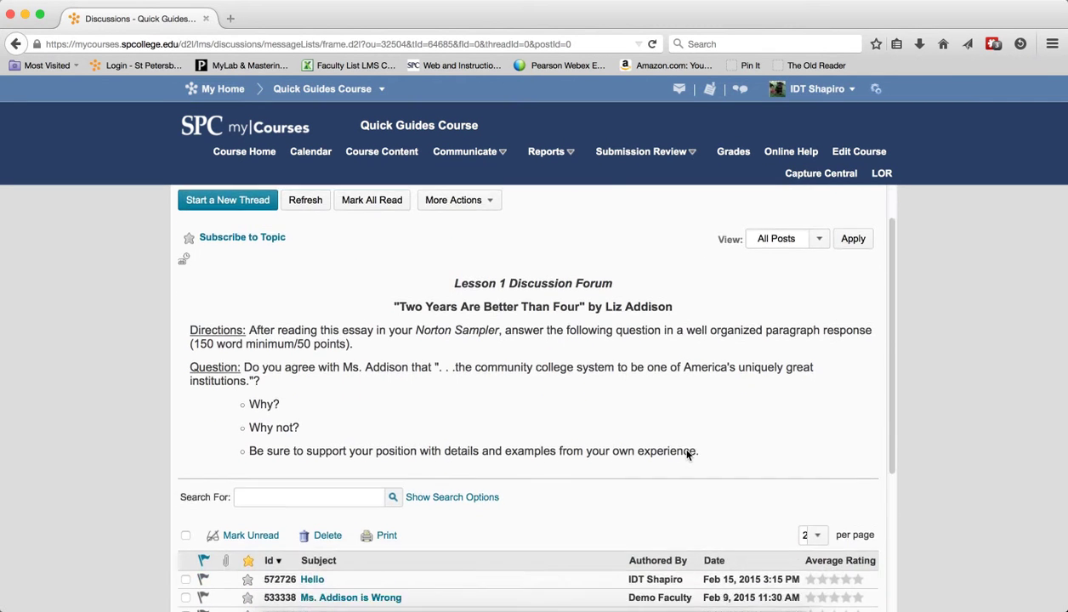
{"action": "scroll", "scroll_direction": "down", "scroll_amount": 3}
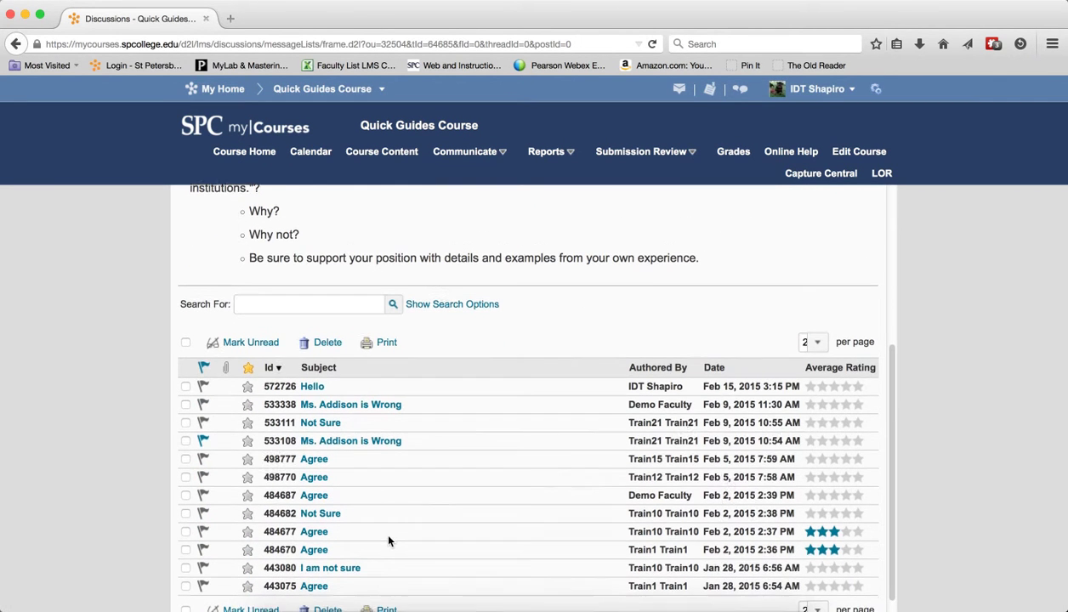
{"action": "scroll", "scroll_direction": "down", "scroll_amount": 3}
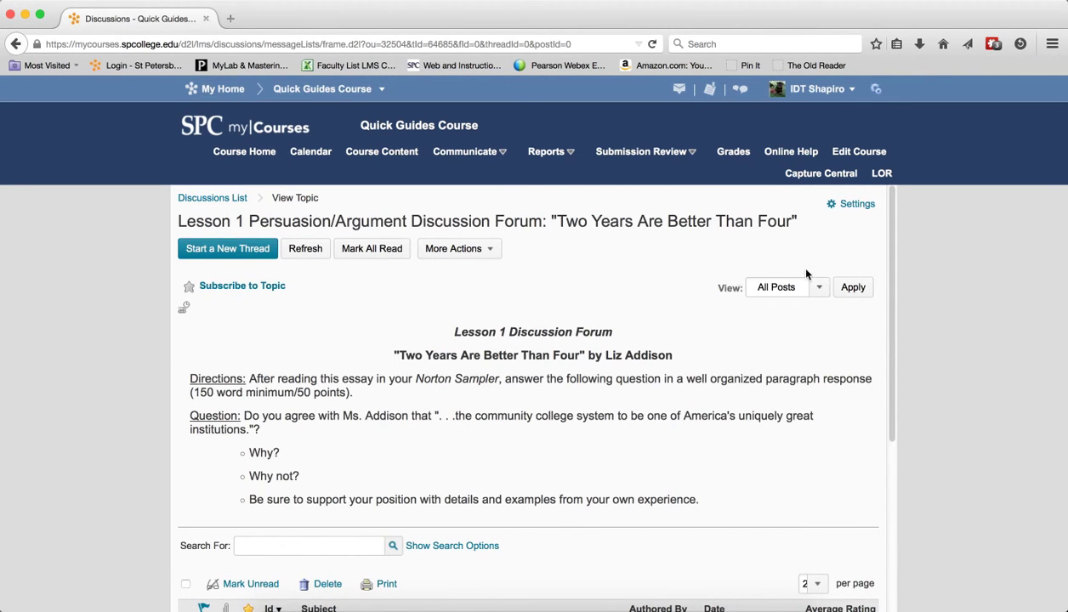
{"action": "left_click", "coordinate": [783, 286]}
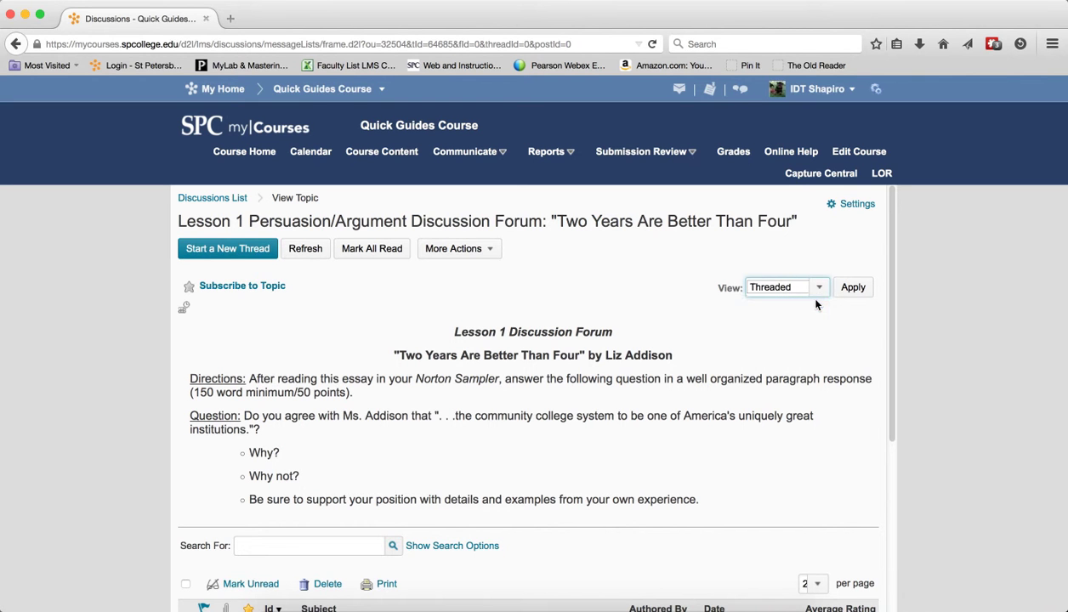
{"action": "mouse_move", "coordinate": [786, 368]}
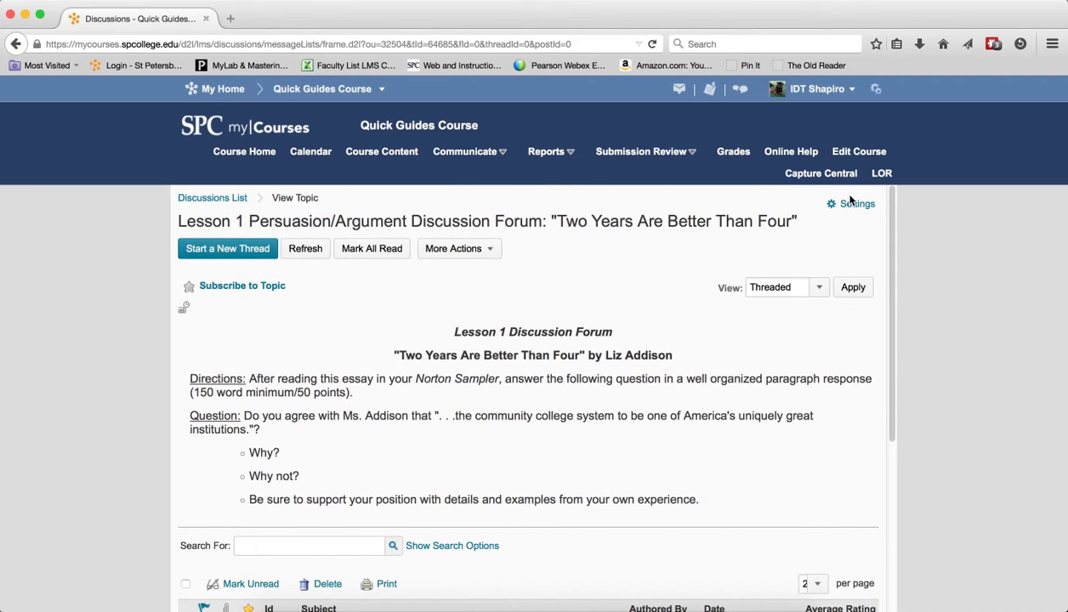
- Save Threaded as the Default Threading Style in Discussions Settings
{"action": "left_click", "coordinate": [856, 203]}
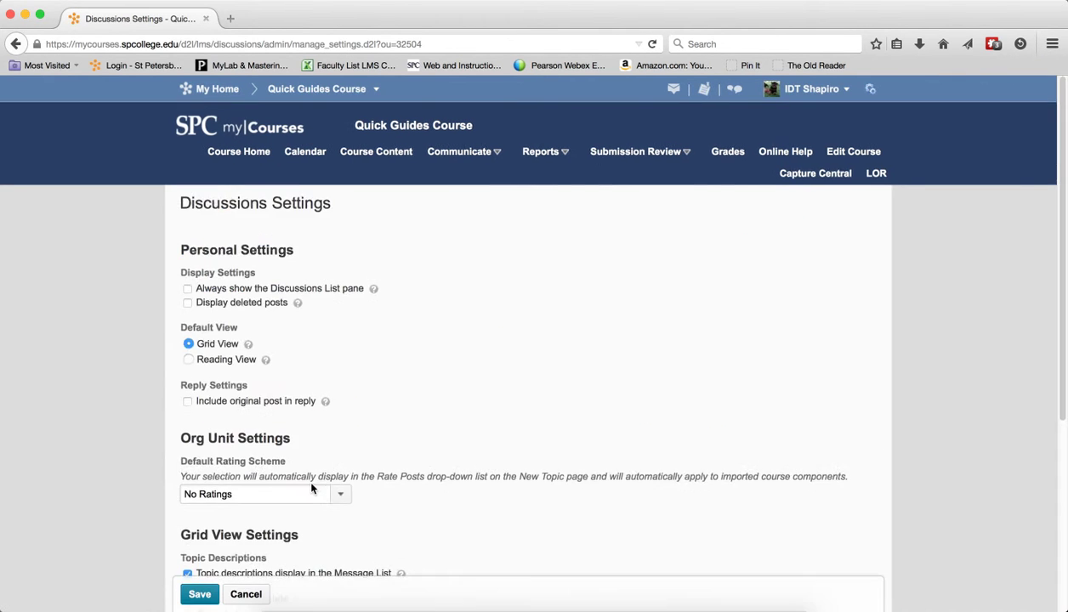
{"action": "scroll", "scroll_direction": "down", "scroll_amount": 3}
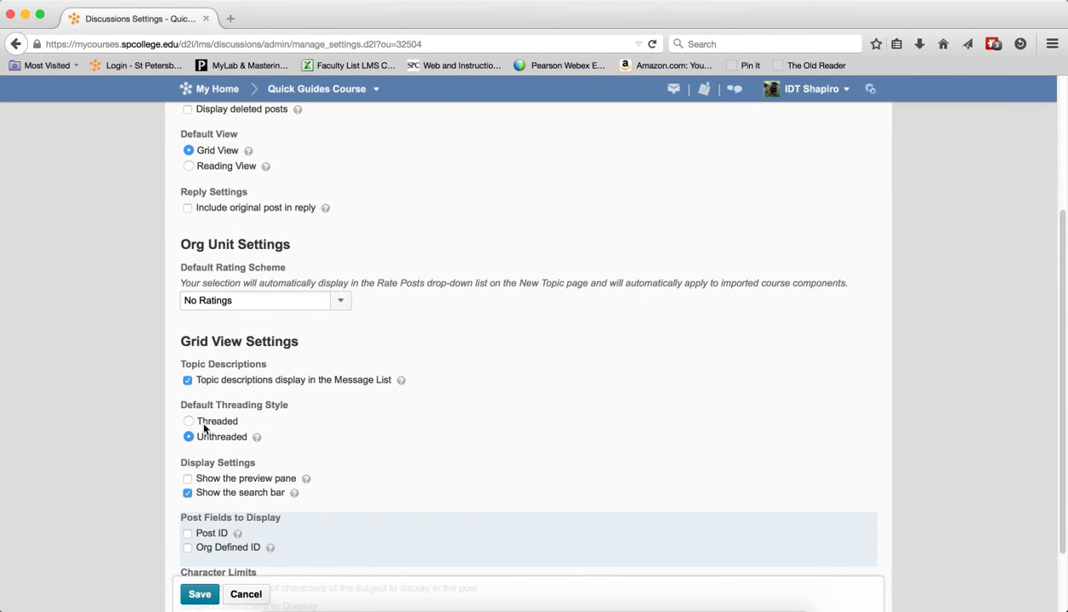
{"action": "left_click", "coordinate": [188, 420]}
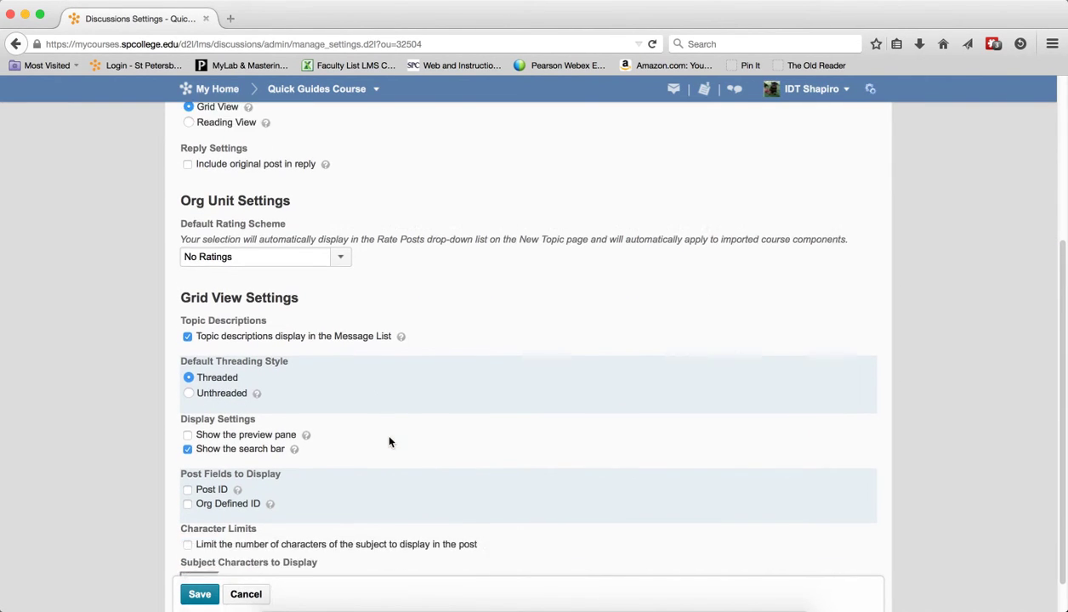
{"action": "mouse_move", "coordinate": [378, 457]}
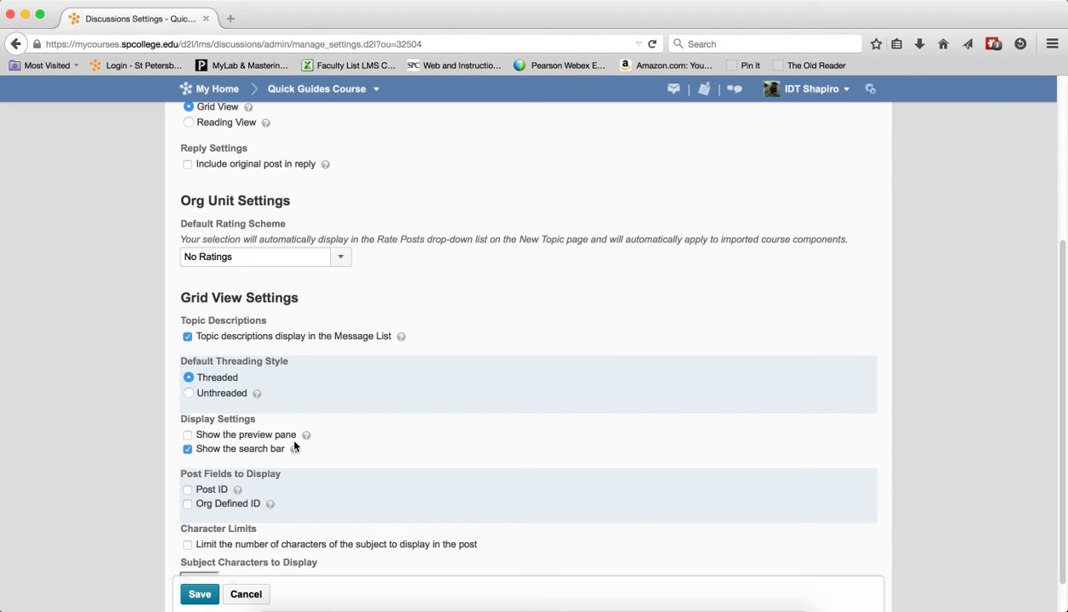
{"action": "left_click", "coordinate": [200, 594]}
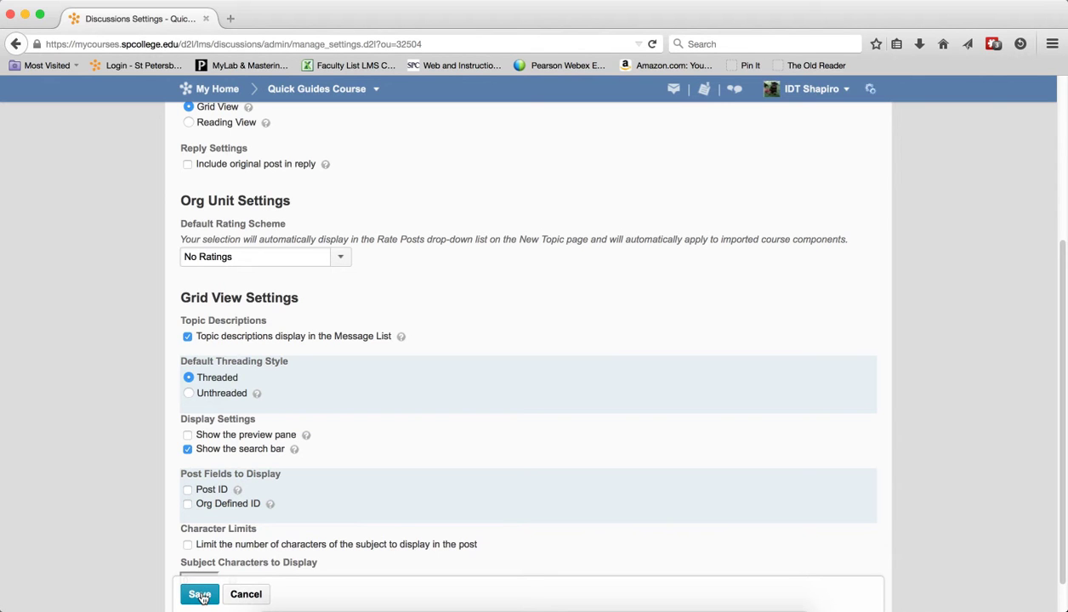
{"action": "left_click", "coordinate": [199, 594]}
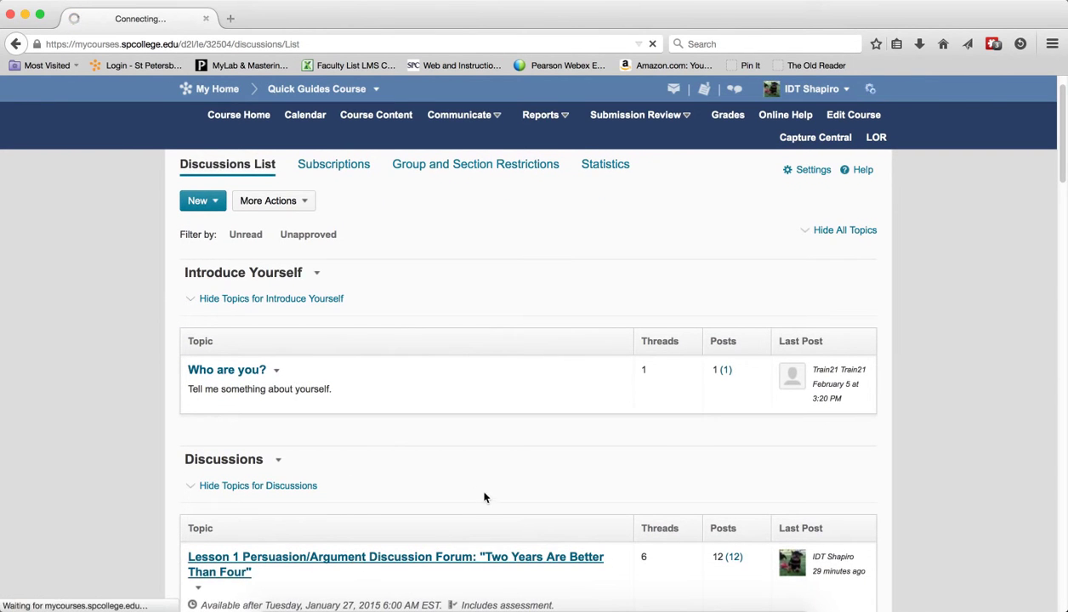
- Open the Lesson 1 topic and view the Ms. Addison is Wrong post
{"action": "left_click", "coordinate": [396, 564]}
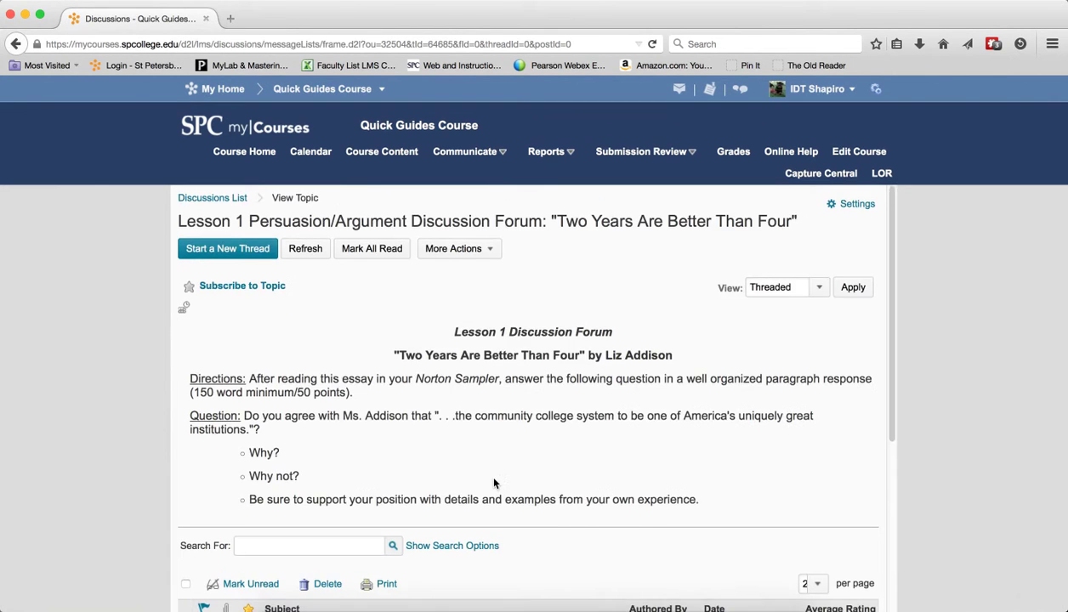
{"action": "scroll", "scroll_direction": "down", "scroll_amount": 3}
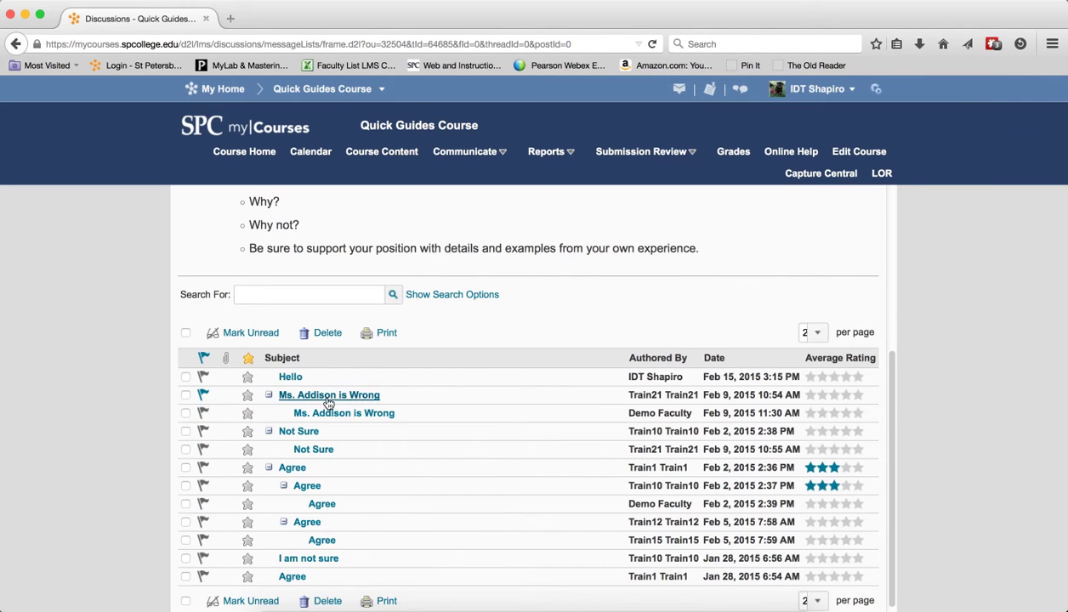
{"action": "left_click", "coordinate": [328, 395]}
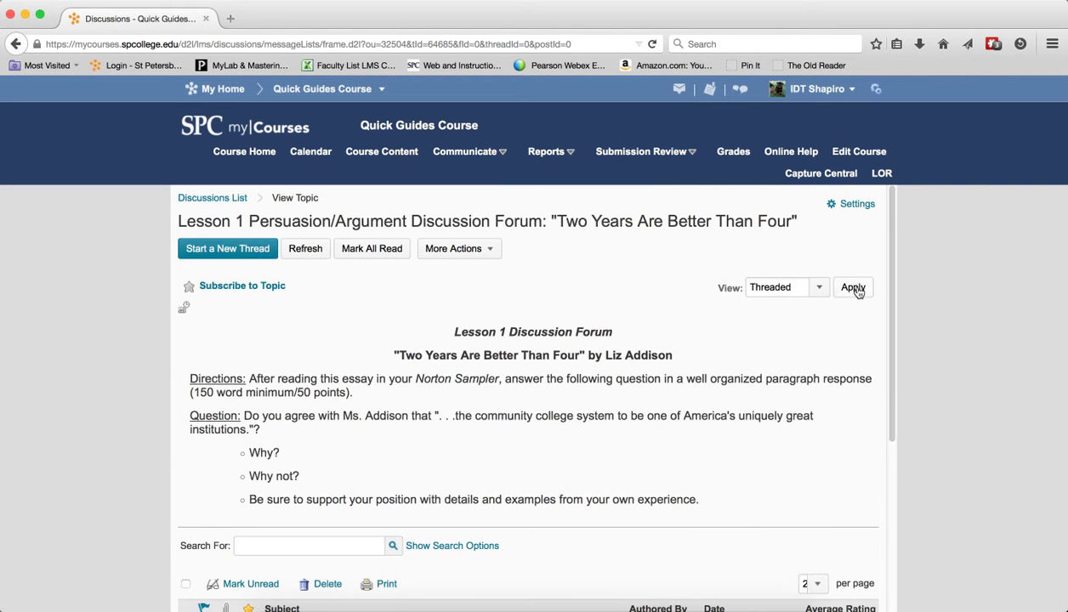
- Enable and save 'Show the preview pane', then reopen the Lesson 1 topic
{"action": "left_click", "coordinate": [855, 203]}
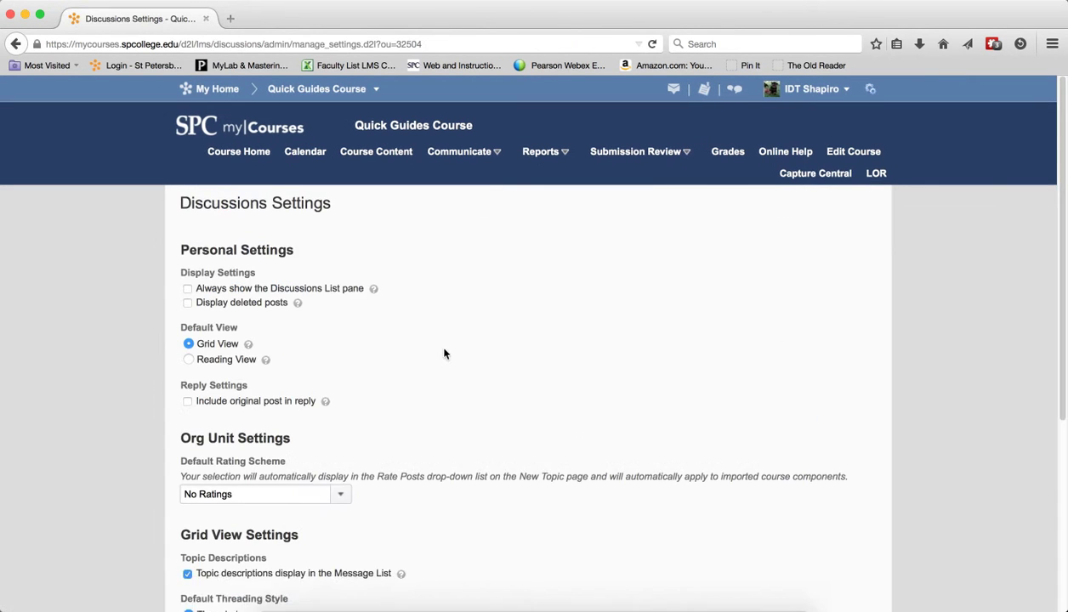
{"action": "scroll", "scroll_direction": "down", "scroll_amount": 3}
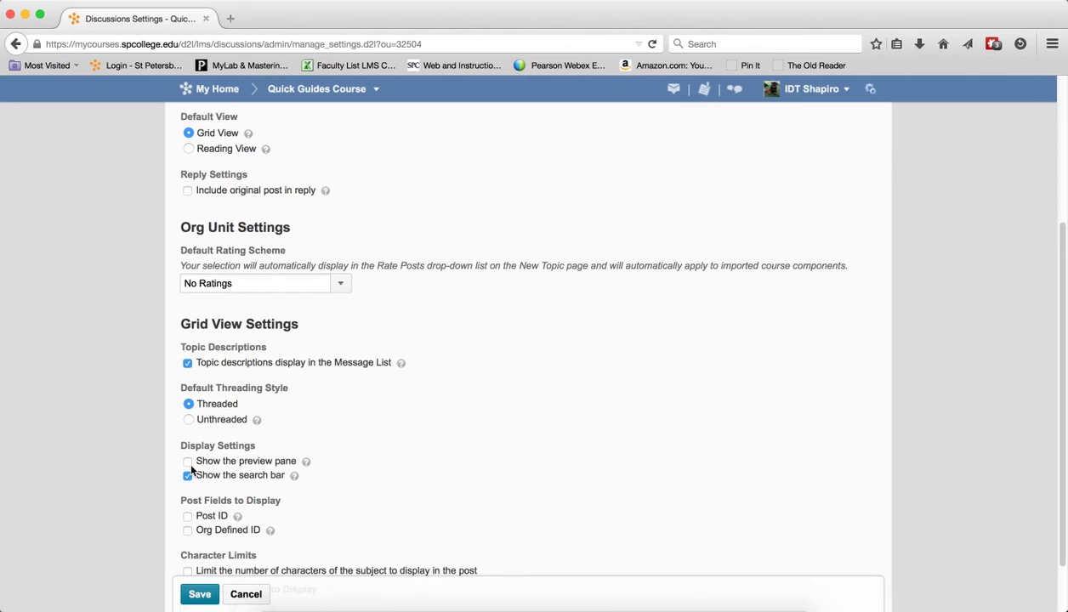
{"action": "left_click", "coordinate": [187, 461]}
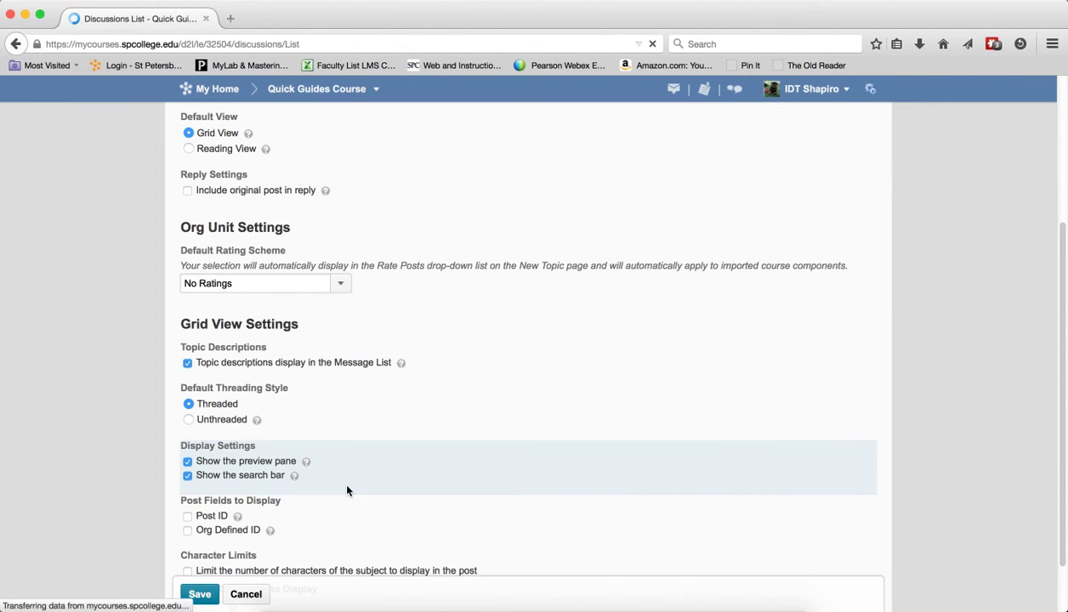
{"action": "left_click", "coordinate": [199, 593]}
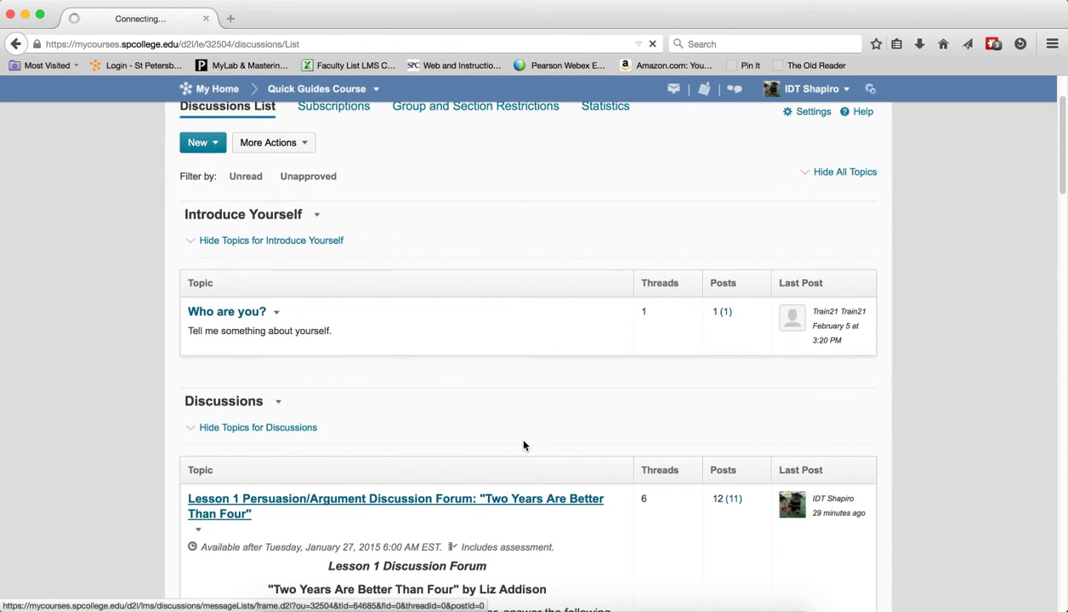
{"action": "left_click", "coordinate": [395, 506]}
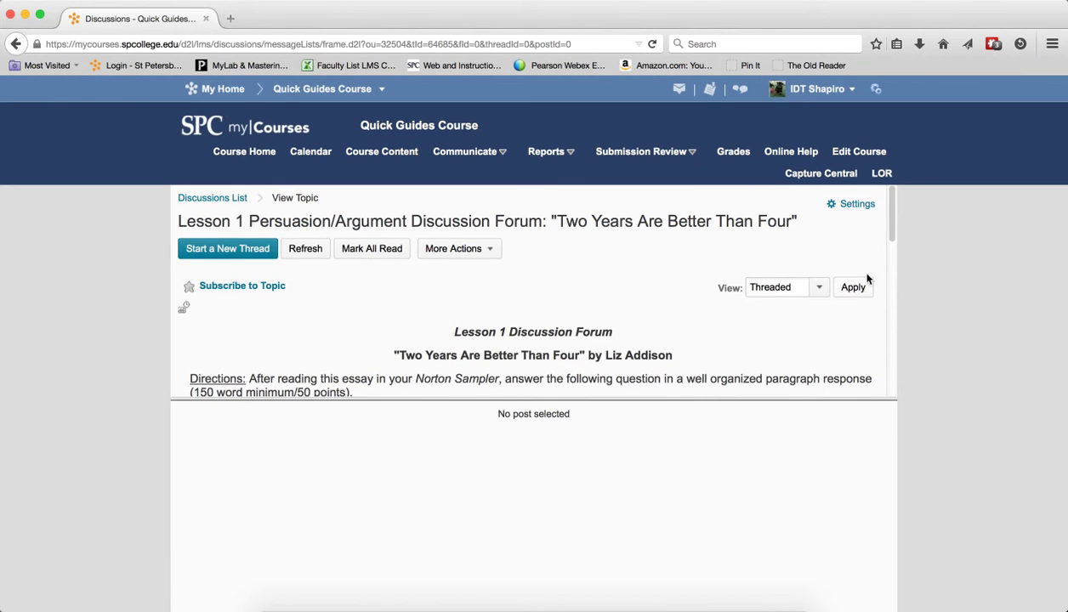
- Preview the Ms. Addison is Wrong post, then move to the next post
{"action": "scroll", "scroll_direction": "down", "scroll_amount": 3}
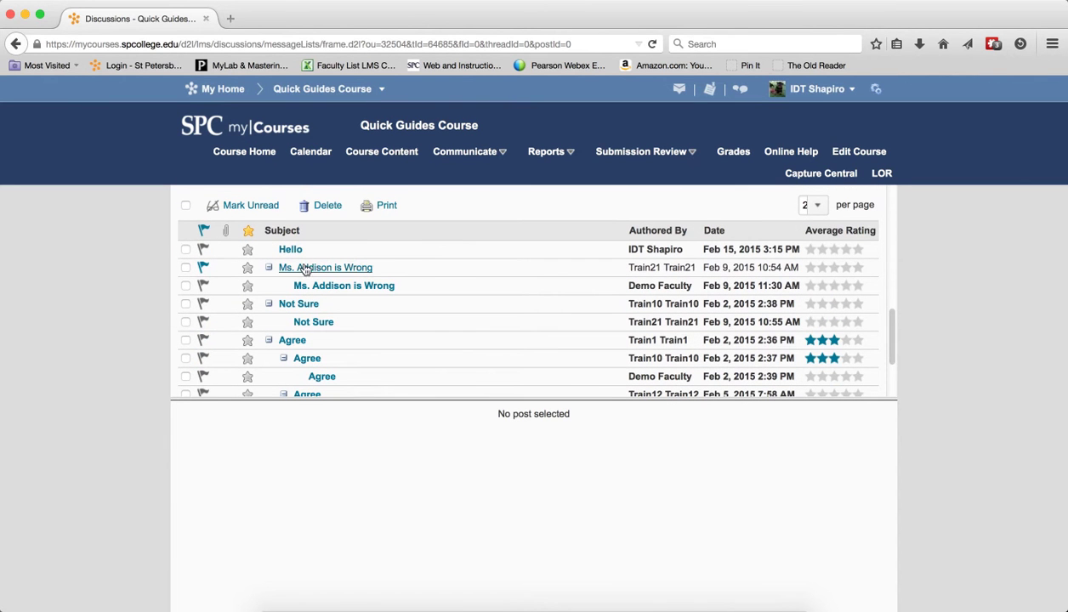
{"action": "left_click", "coordinate": [324, 266]}
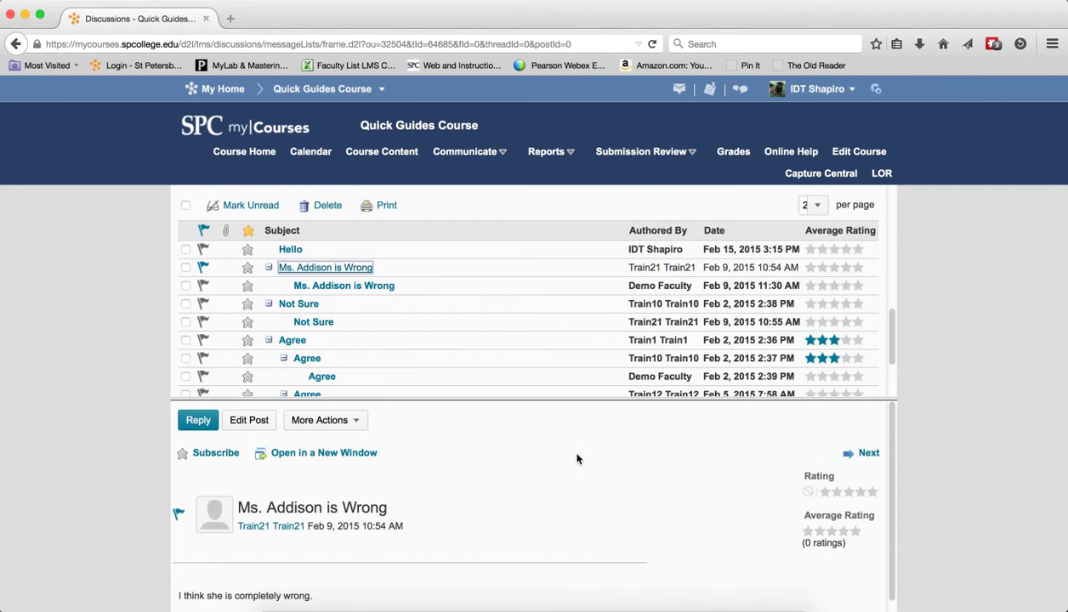
{"action": "scroll", "scroll_direction": "down", "scroll_amount": 3}
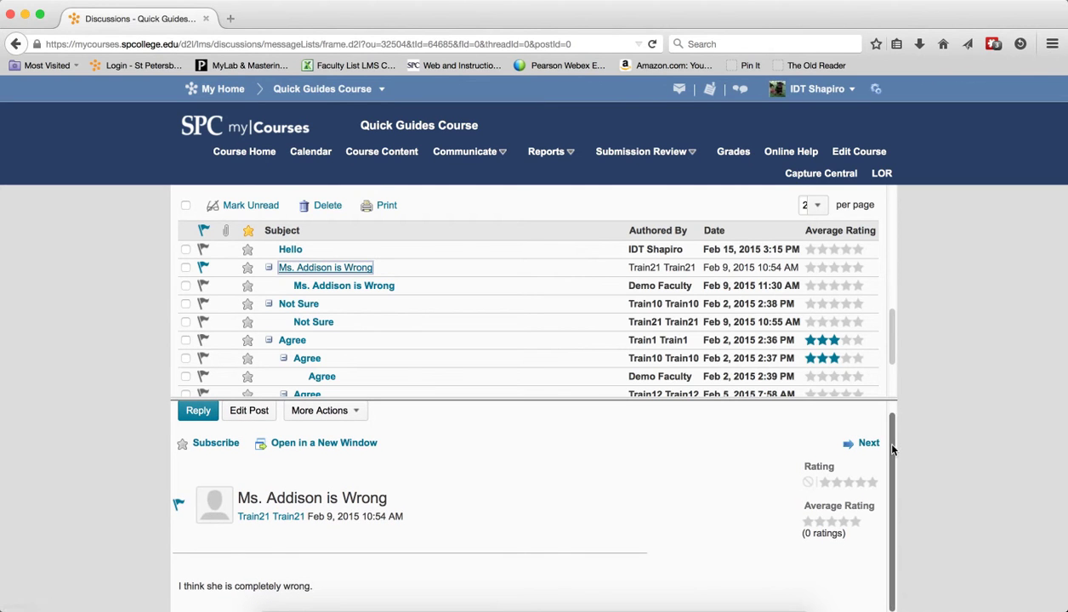
{"action": "left_click", "coordinate": [869, 442]}
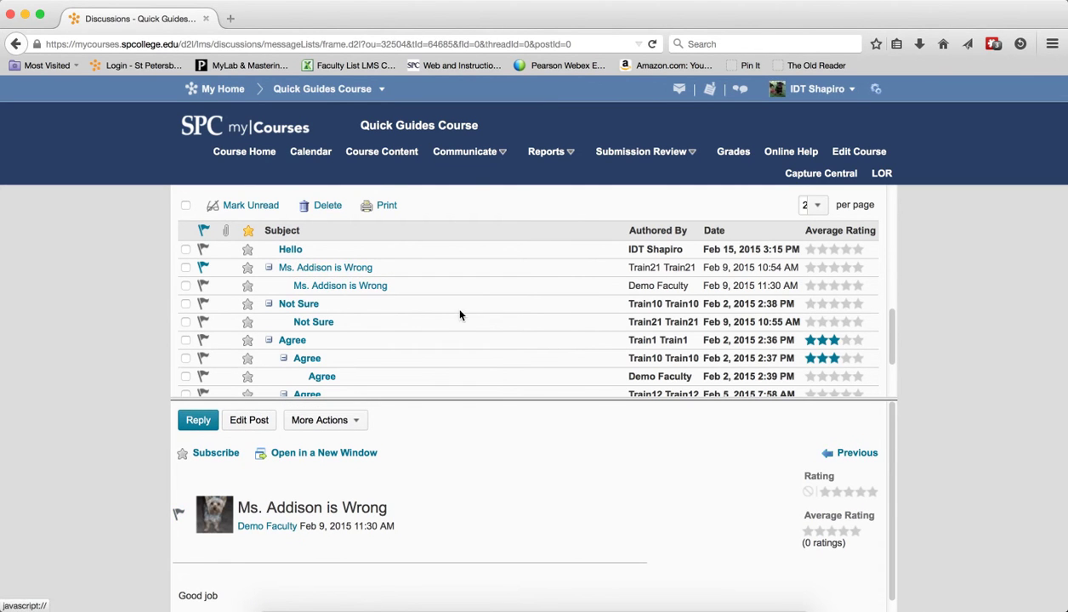
{"action": "mouse_move", "coordinate": [401, 321]}
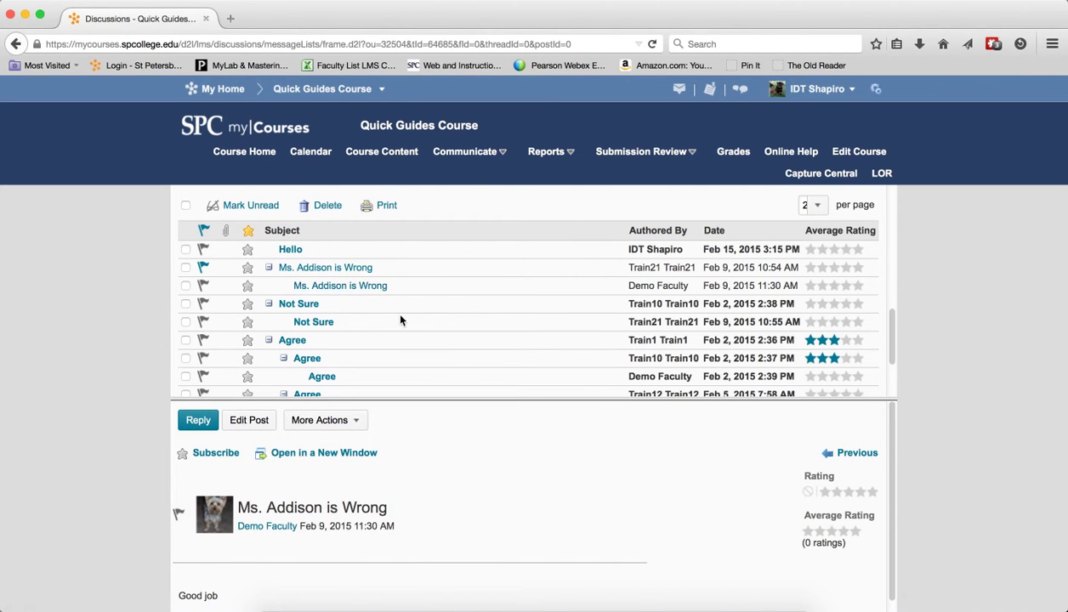
{"action": "mouse_move", "coordinate": [298, 304]}
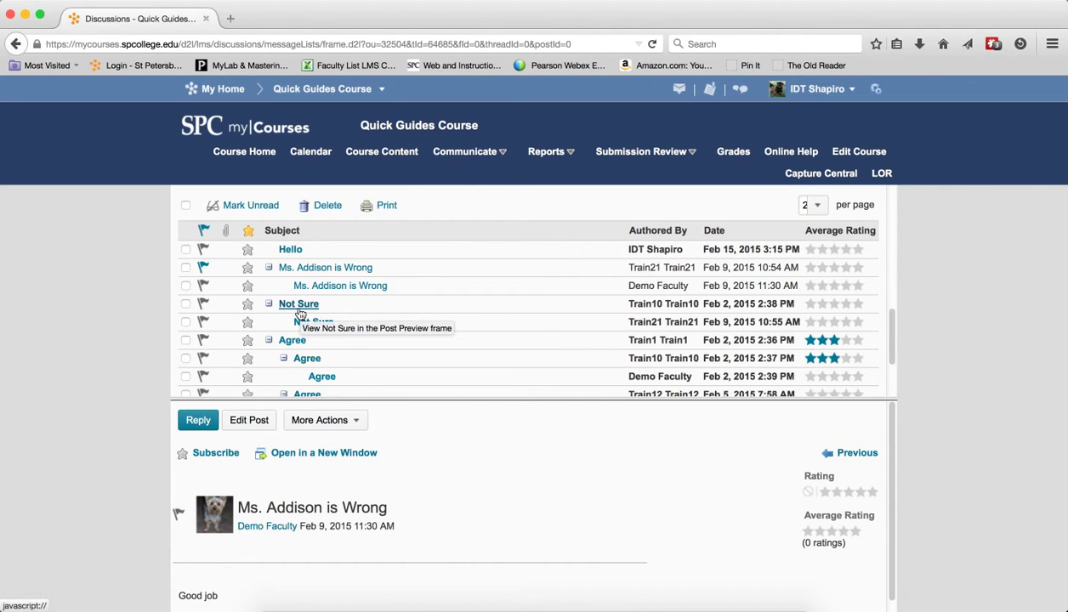
- Preview the Not Sure post in a separate window, then close it
{"action": "left_click", "coordinate": [298, 304]}
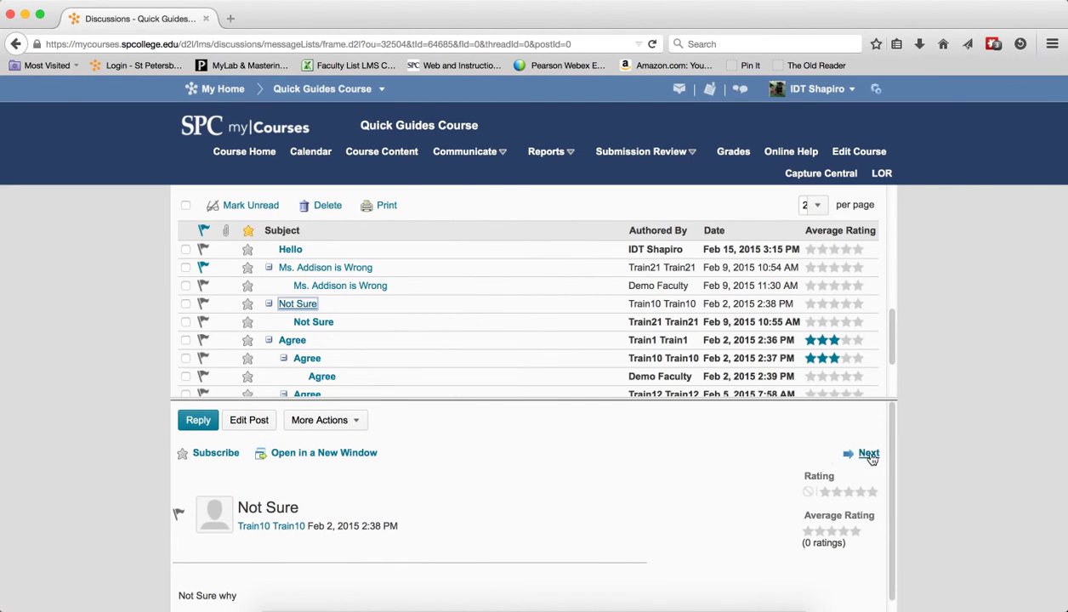
{"action": "mouse_move", "coordinate": [306, 459]}
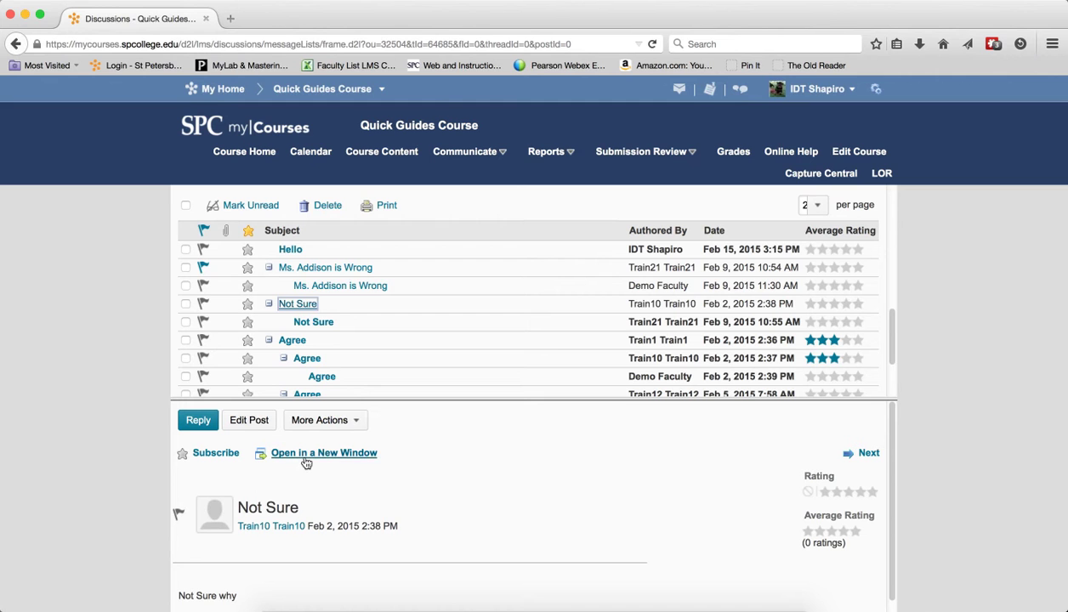
{"action": "left_click", "coordinate": [323, 453]}
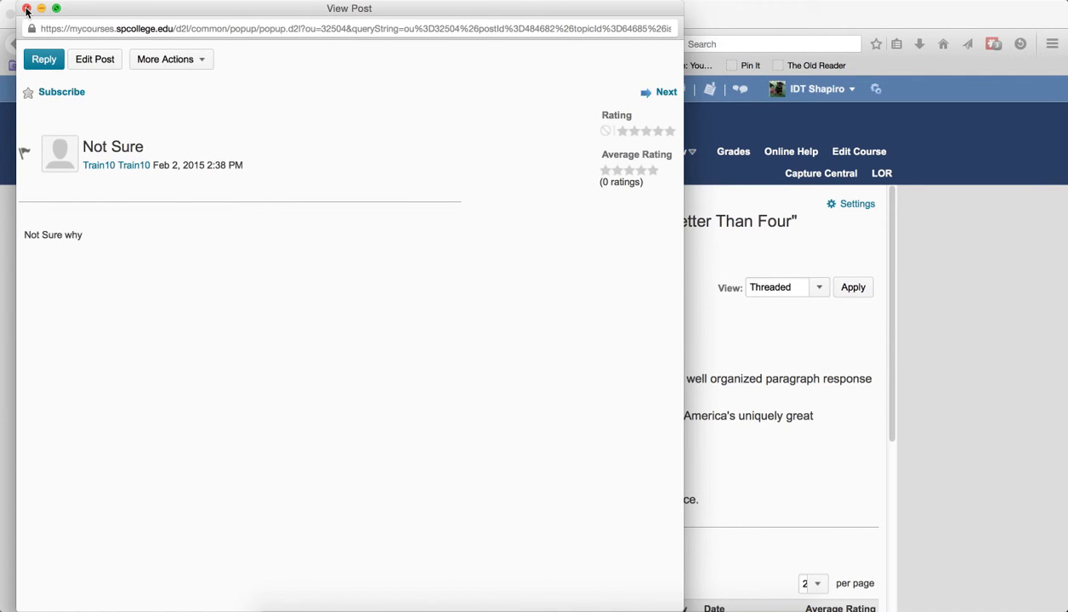
{"action": "left_click", "coordinate": [26, 8]}
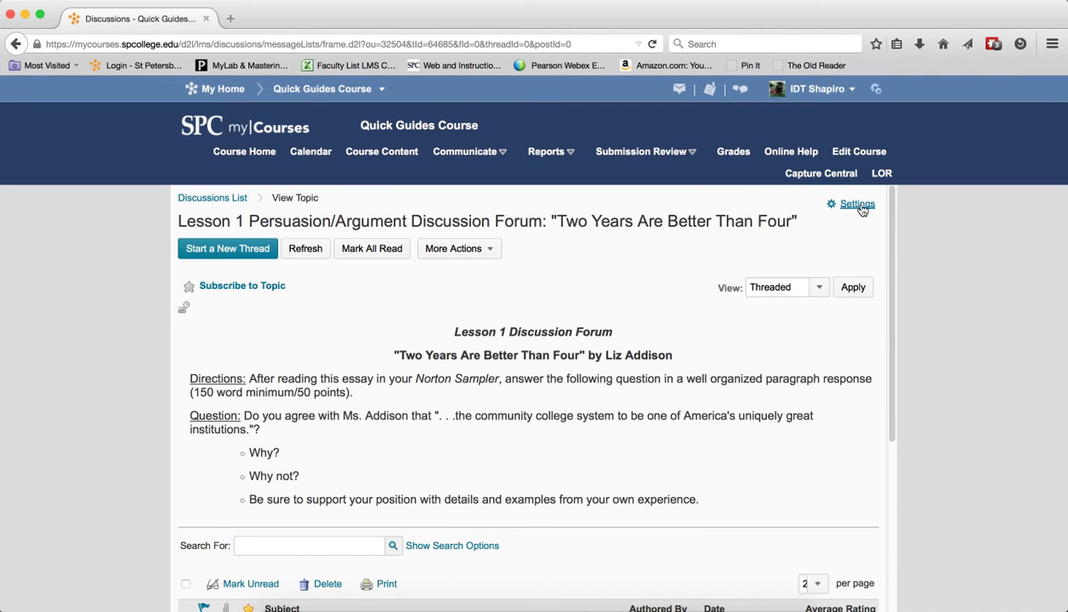
- Turn on 'Show the search bar' in Discussions Settings and save
{"action": "left_click", "coordinate": [856, 204]}
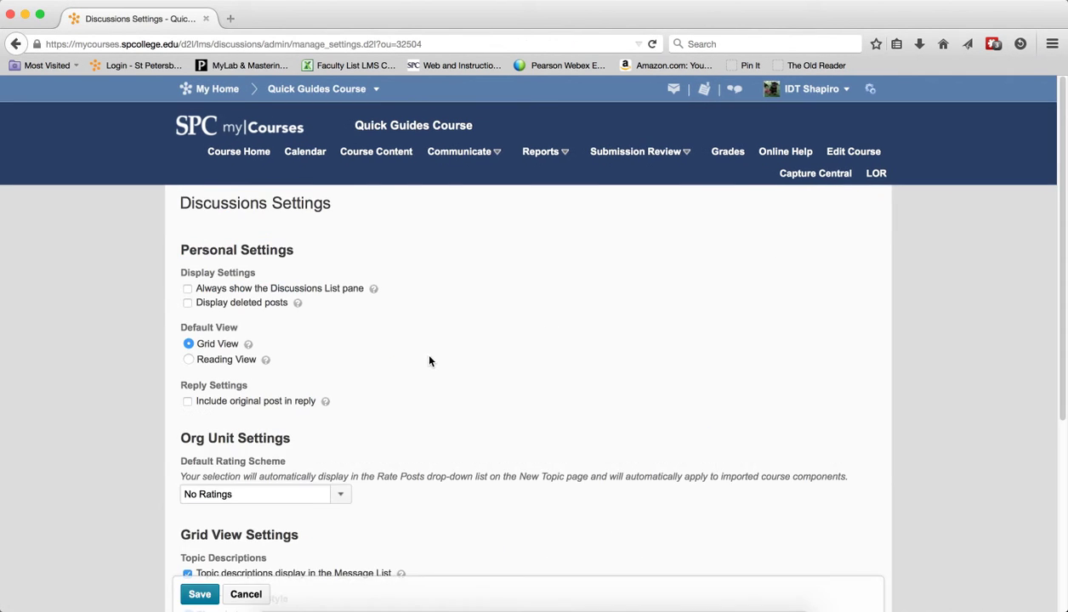
{"action": "scroll", "scroll_direction": "down", "scroll_amount": 3}
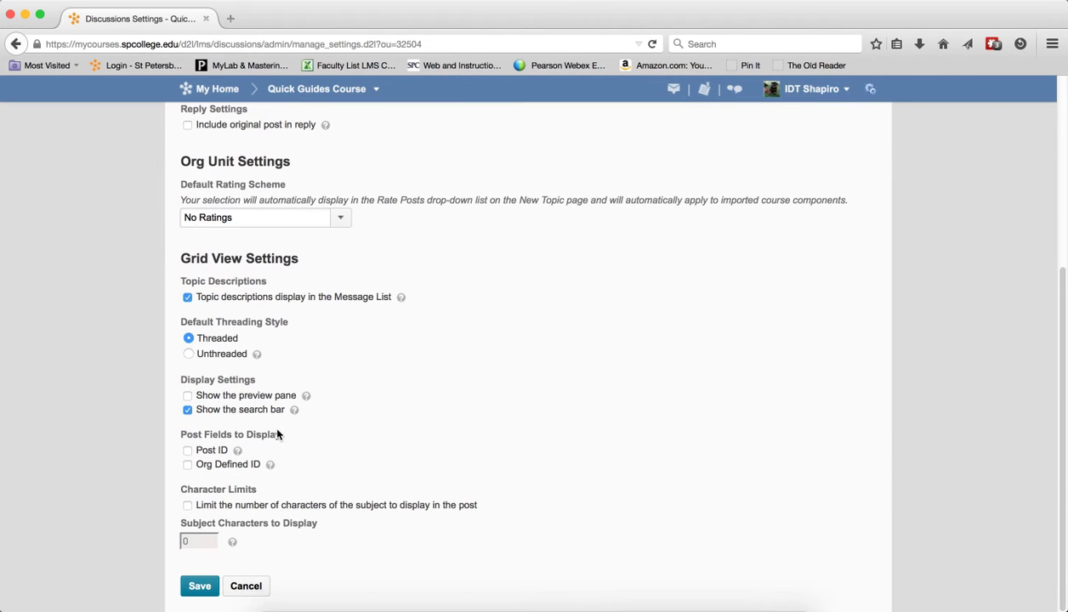
{"action": "mouse_move", "coordinate": [265, 399]}
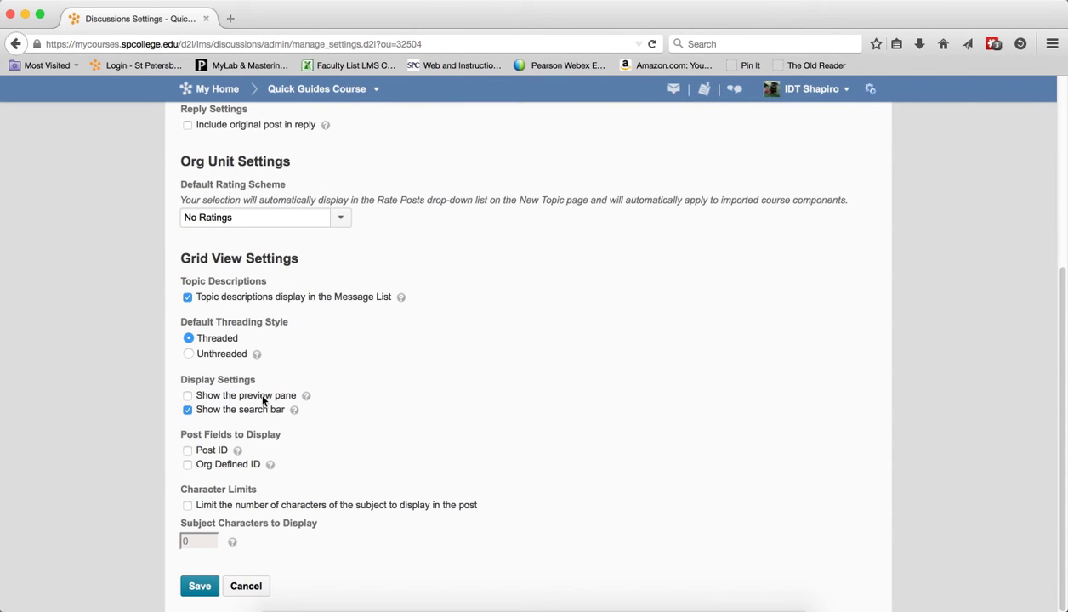
{"action": "mouse_move", "coordinate": [212, 417]}
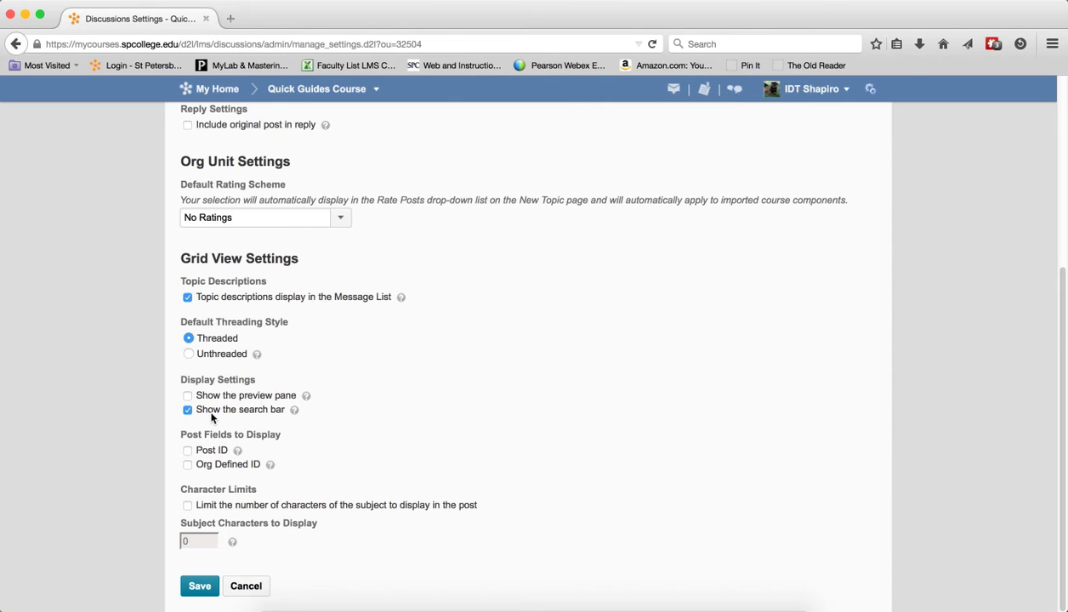
{"action": "mouse_move", "coordinate": [289, 426]}
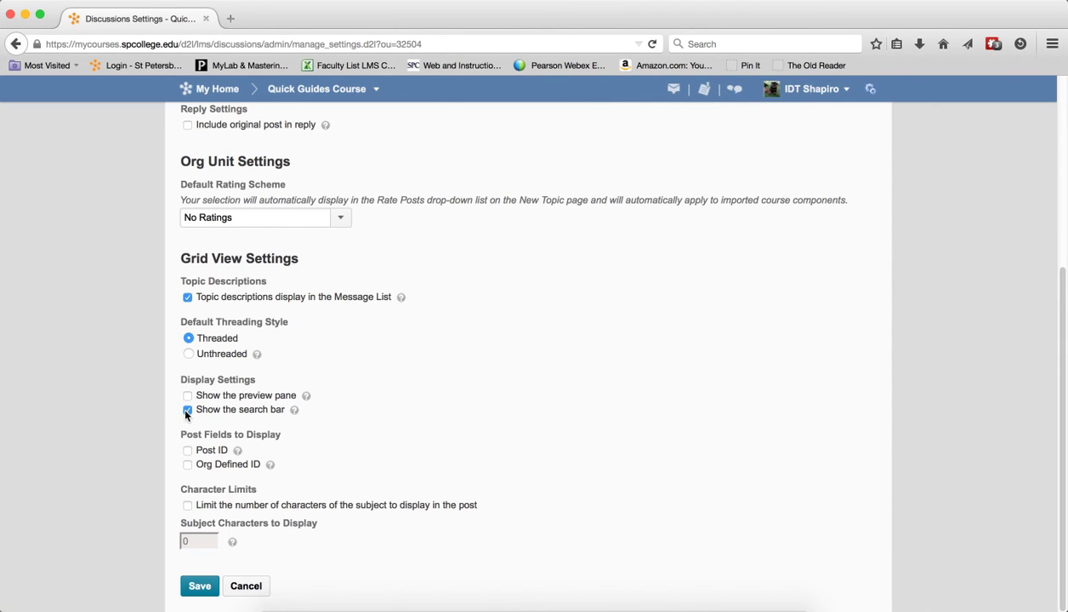
{"action": "left_click", "coordinate": [187, 410]}
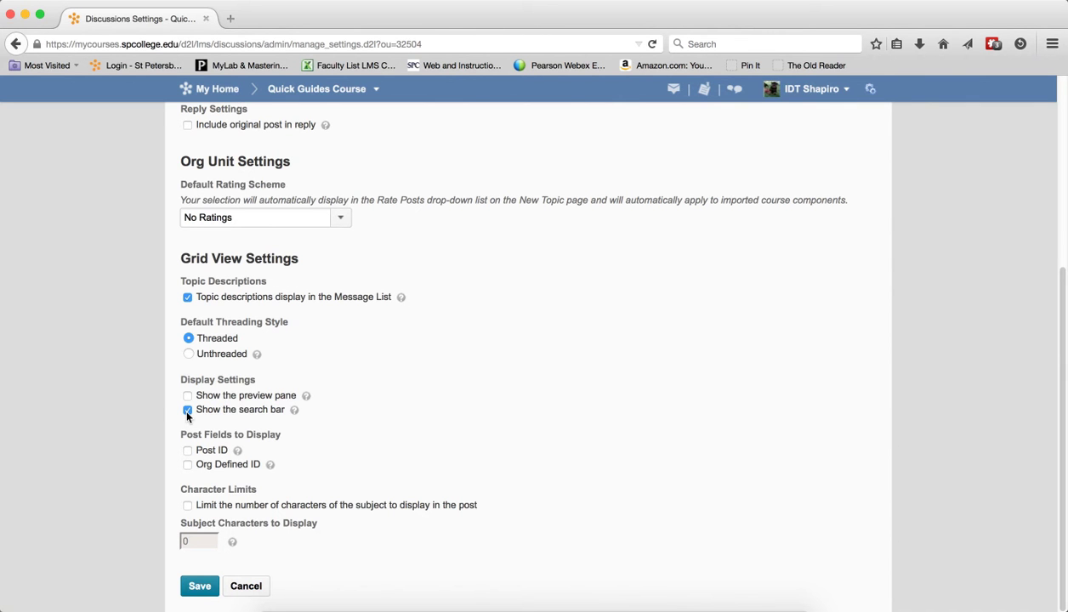
{"action": "left_click", "coordinate": [199, 586]}
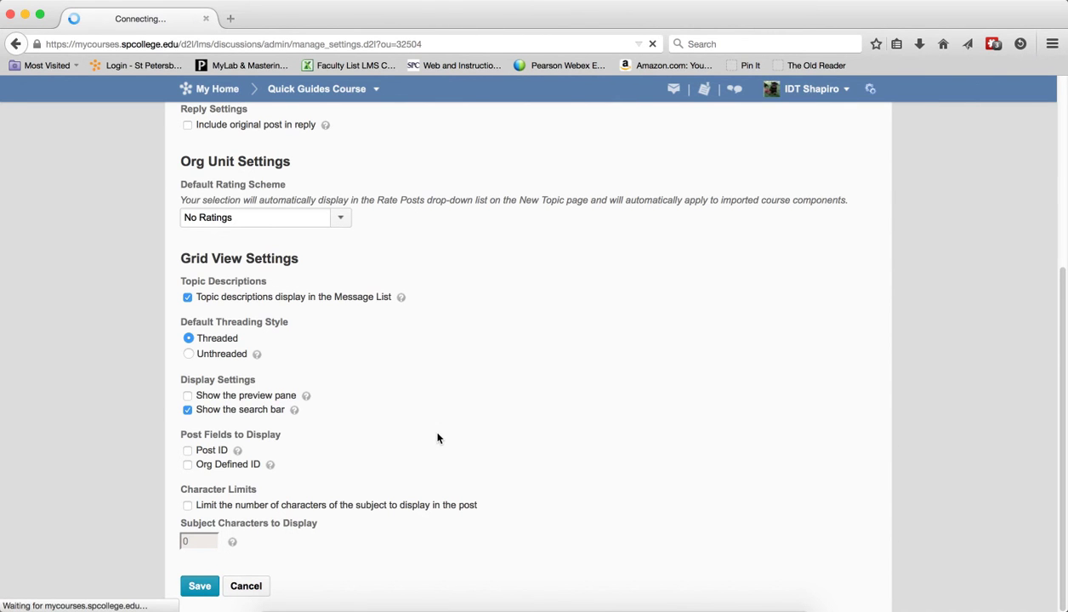
{"action": "left_click", "coordinate": [199, 586]}
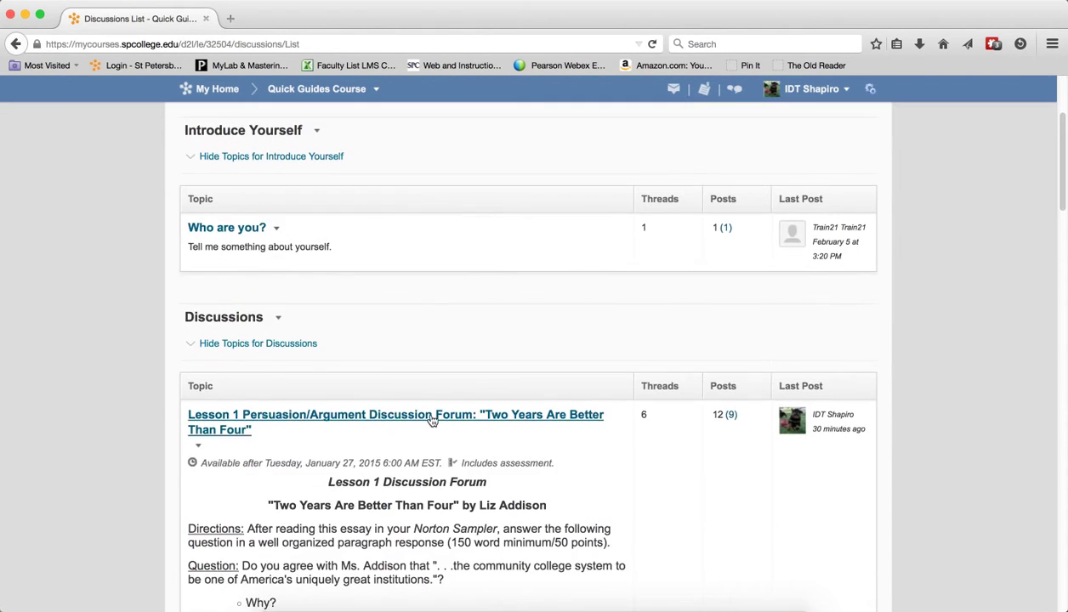
- Hide the search field in the Lesson 1 topic via More Actions > Hide Search
{"action": "left_click", "coordinate": [395, 414]}
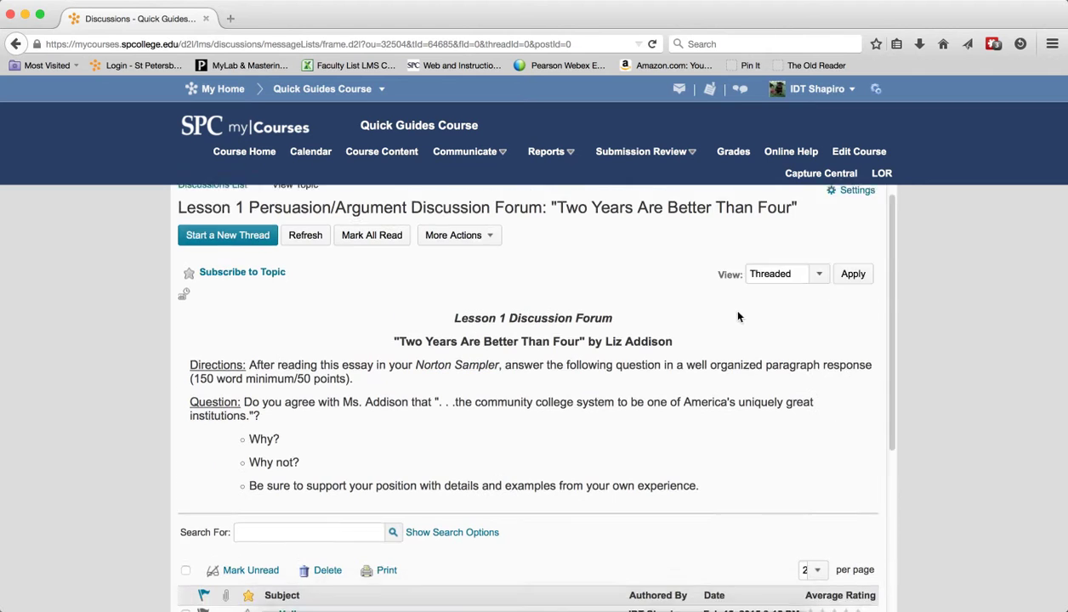
{"action": "left_click", "coordinate": [454, 235]}
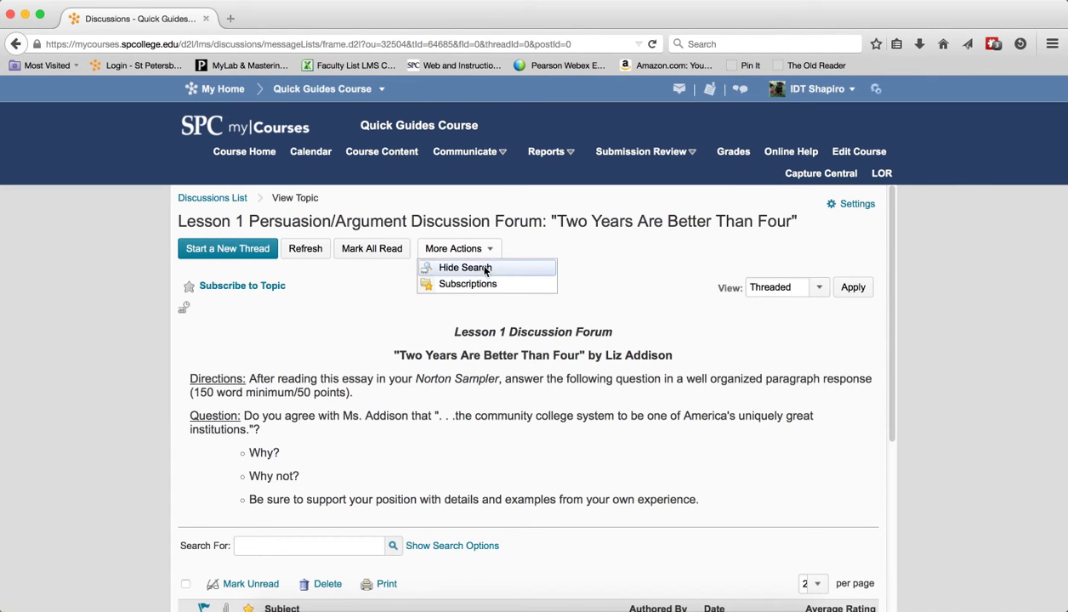
{"action": "left_click", "coordinate": [463, 267]}
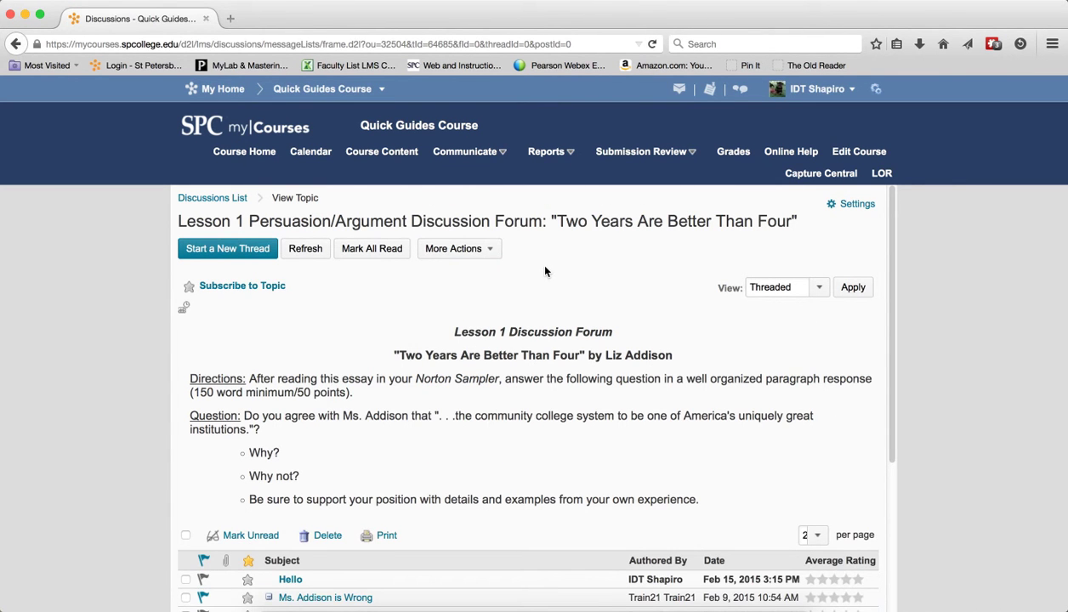
{"action": "left_click", "coordinate": [857, 203]}
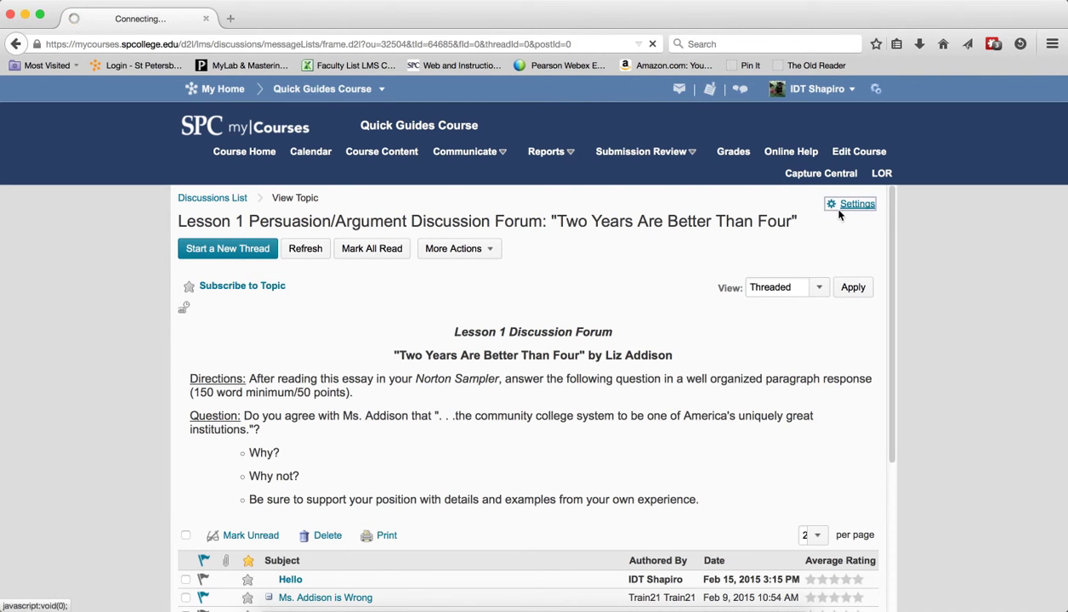
- Re-enable the search bar, show Post ID and Org Defined ID, and save
{"action": "left_click", "coordinate": [856, 204]}
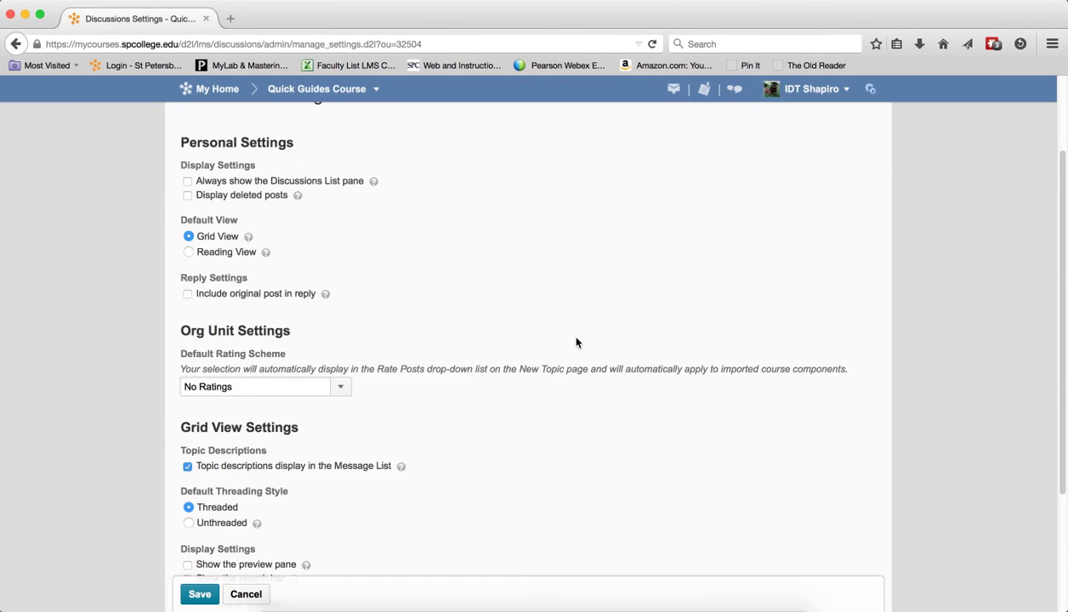
{"action": "scroll", "scroll_direction": "down", "scroll_amount": 3}
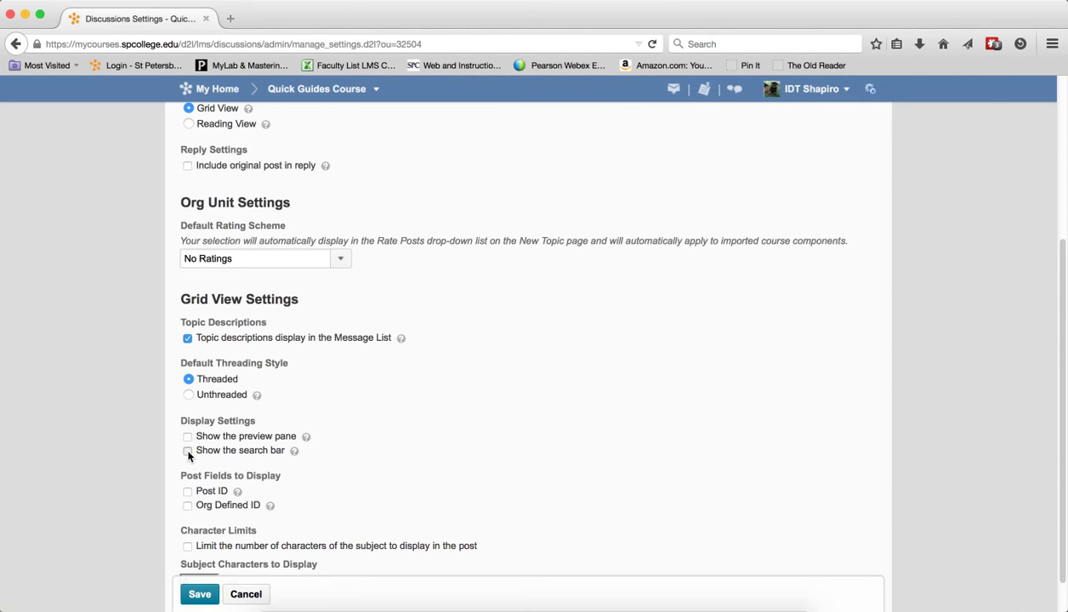
{"action": "left_click", "coordinate": [188, 450]}
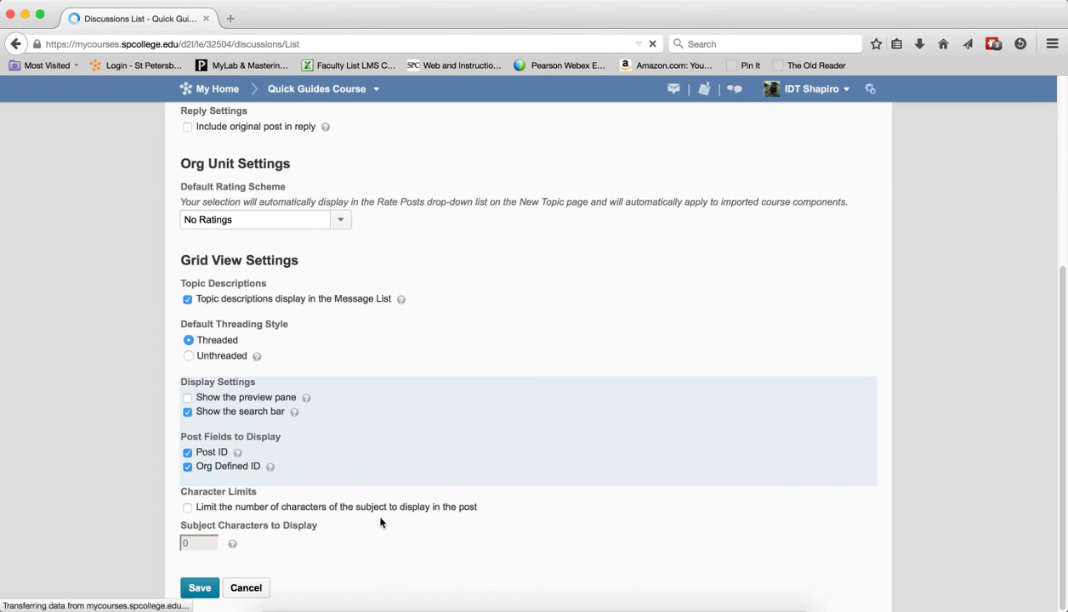
{"action": "left_click", "coordinate": [199, 588]}
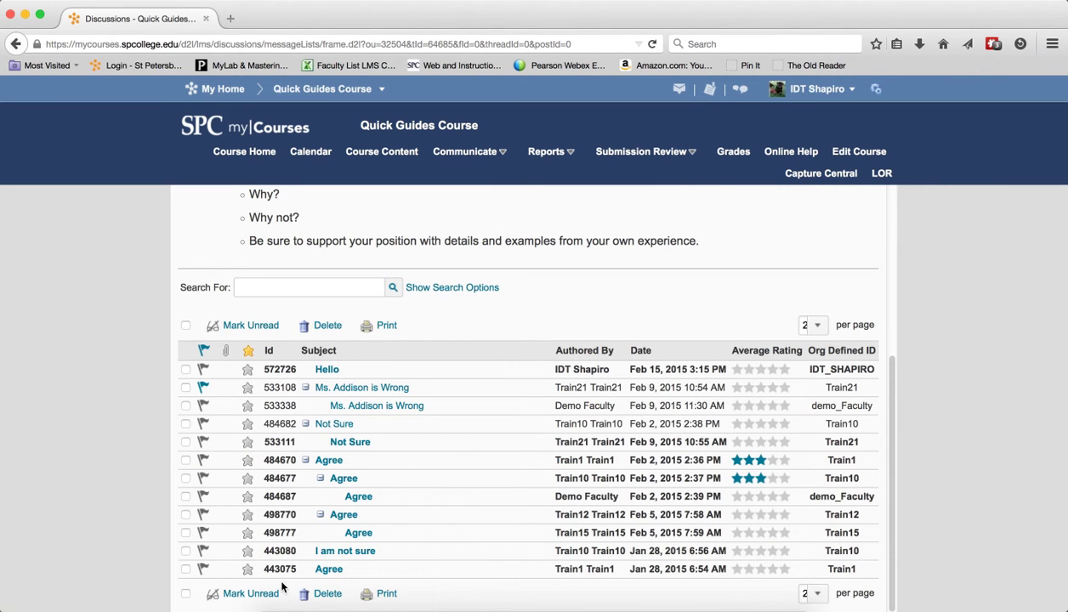
{"action": "mouse_move", "coordinate": [856, 357]}
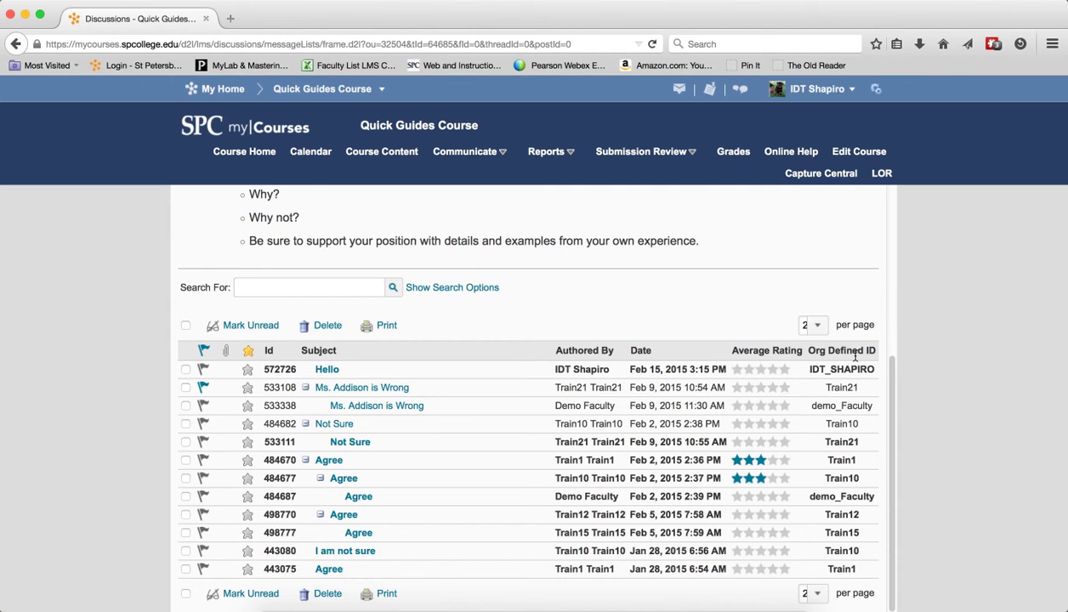
{"action": "mouse_move", "coordinate": [867, 503]}
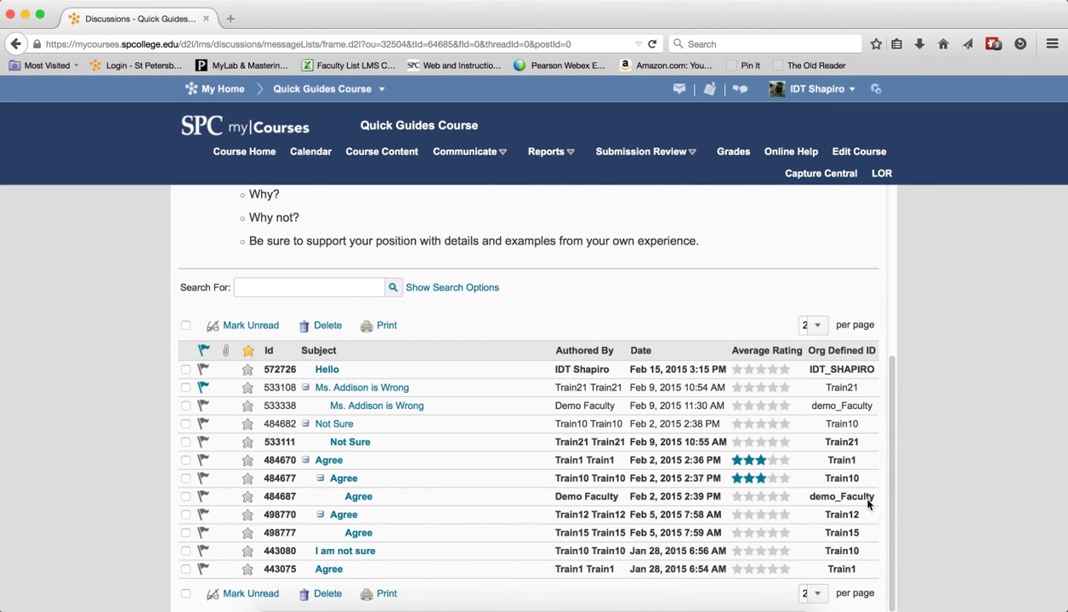
{"action": "mouse_move", "coordinate": [725, 561]}
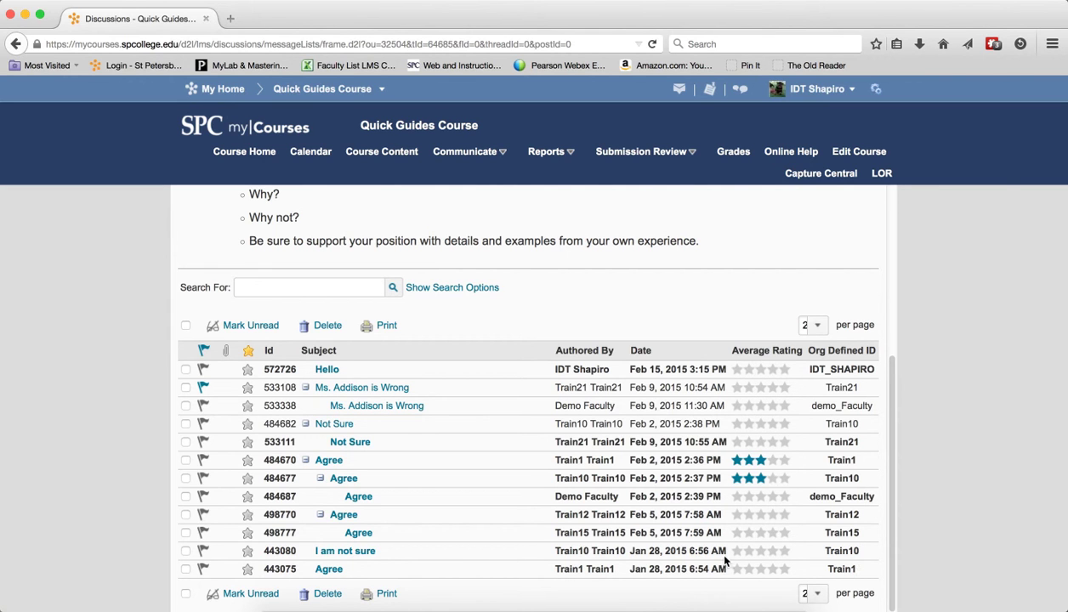
{"action": "mouse_move", "coordinate": [592, 561]}
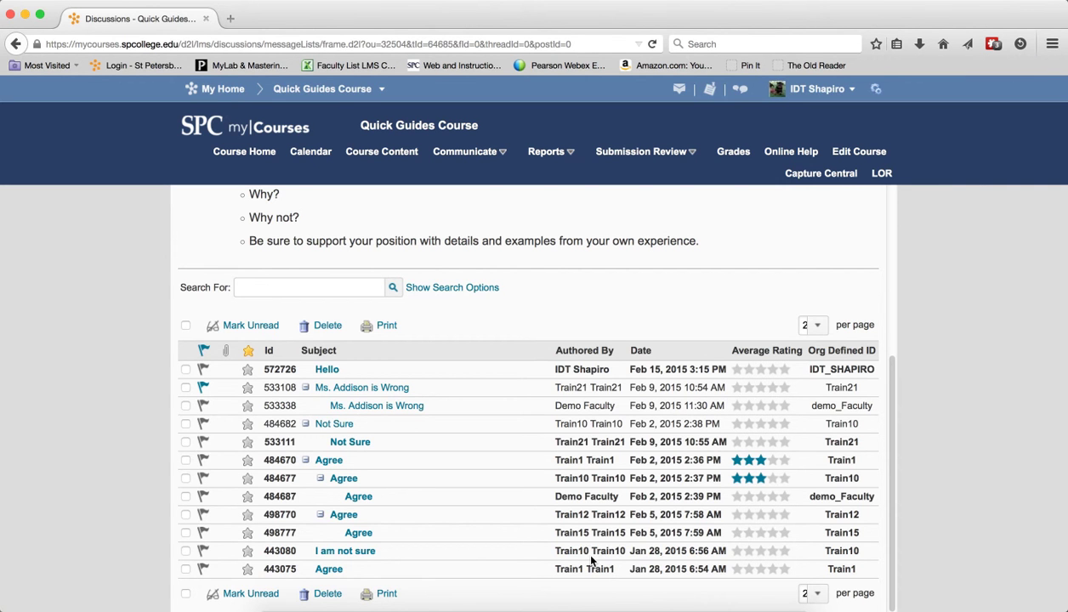
{"action": "scroll", "scroll_direction": "up", "scroll_amount": 3}
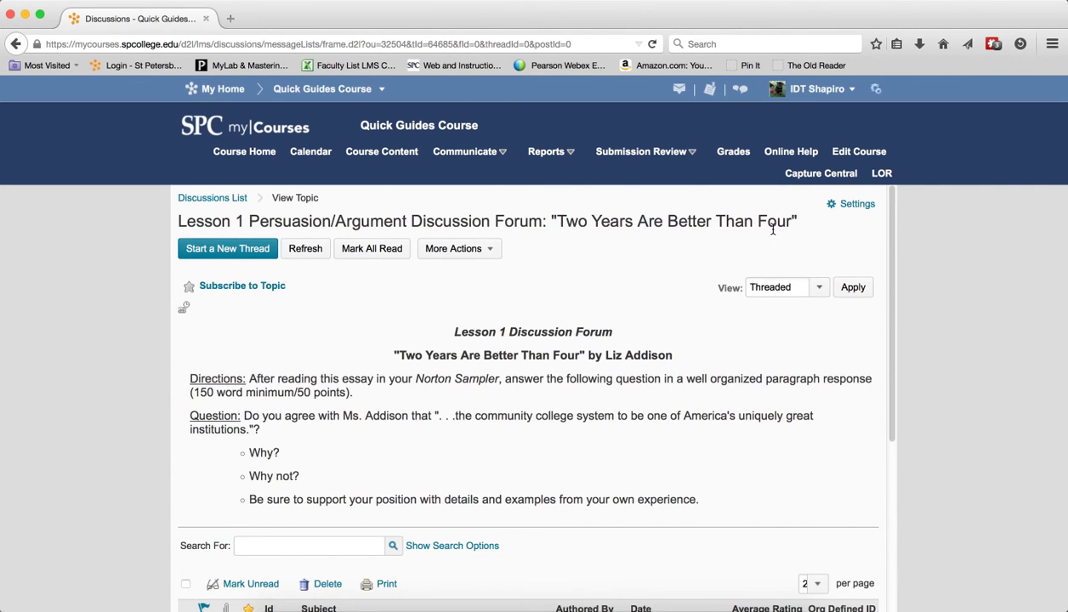
- Turn off Post ID and Org Defined ID, then reopen the Lesson 1 topic
{"action": "left_click", "coordinate": [855, 204]}
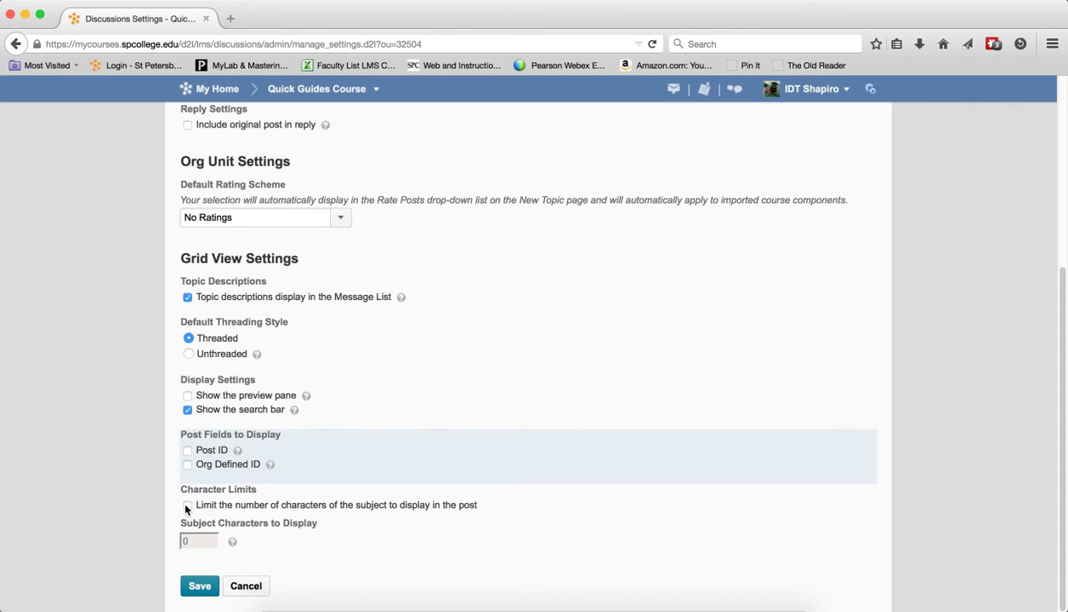
{"action": "left_click", "coordinate": [187, 505]}
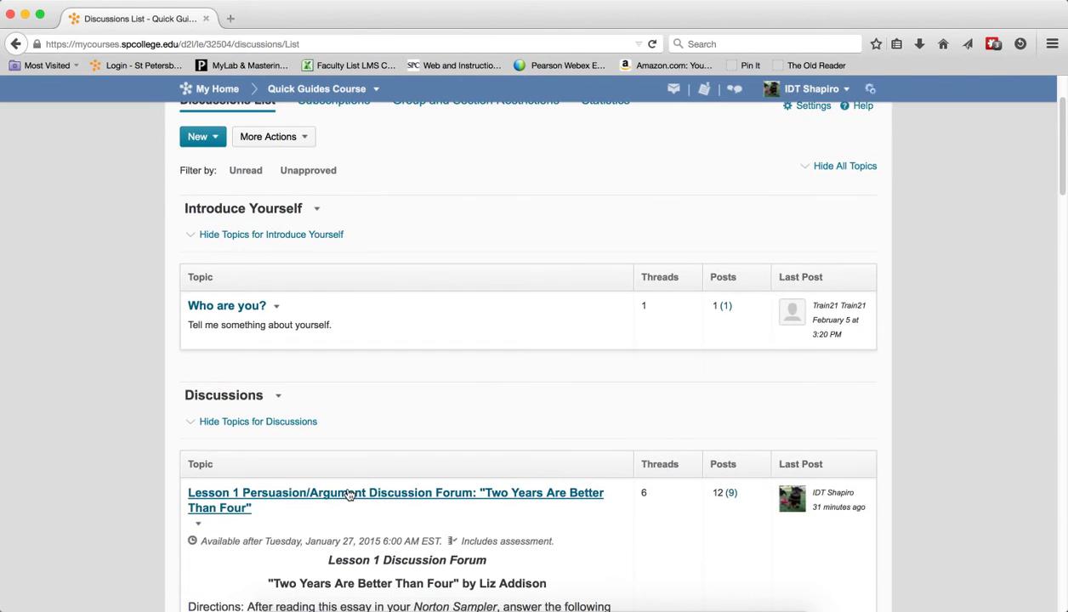
{"action": "left_click", "coordinate": [395, 500]}
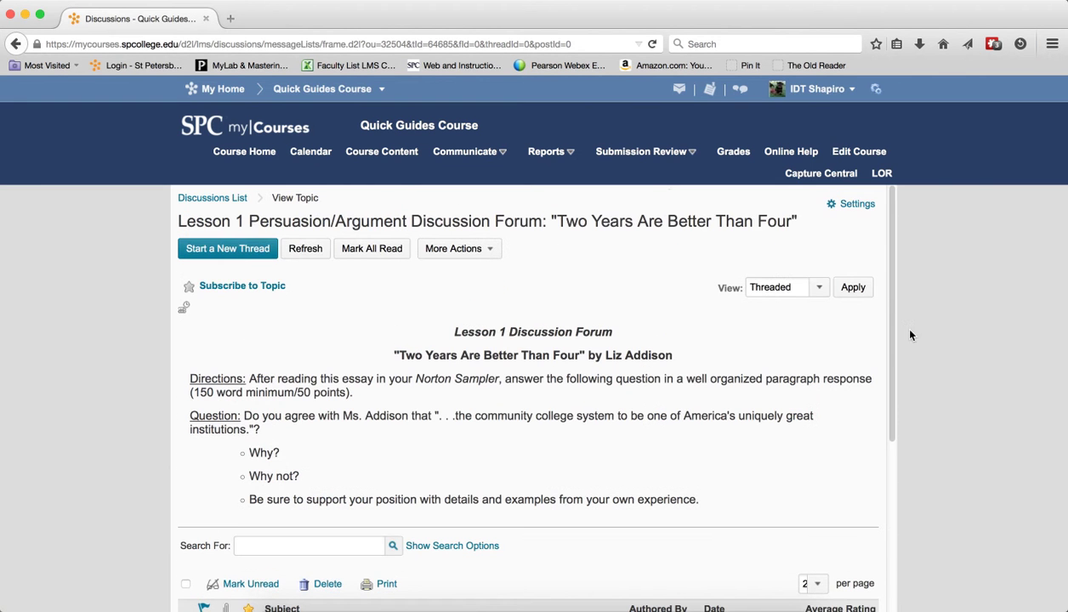
{"action": "left_click", "coordinate": [855, 203]}
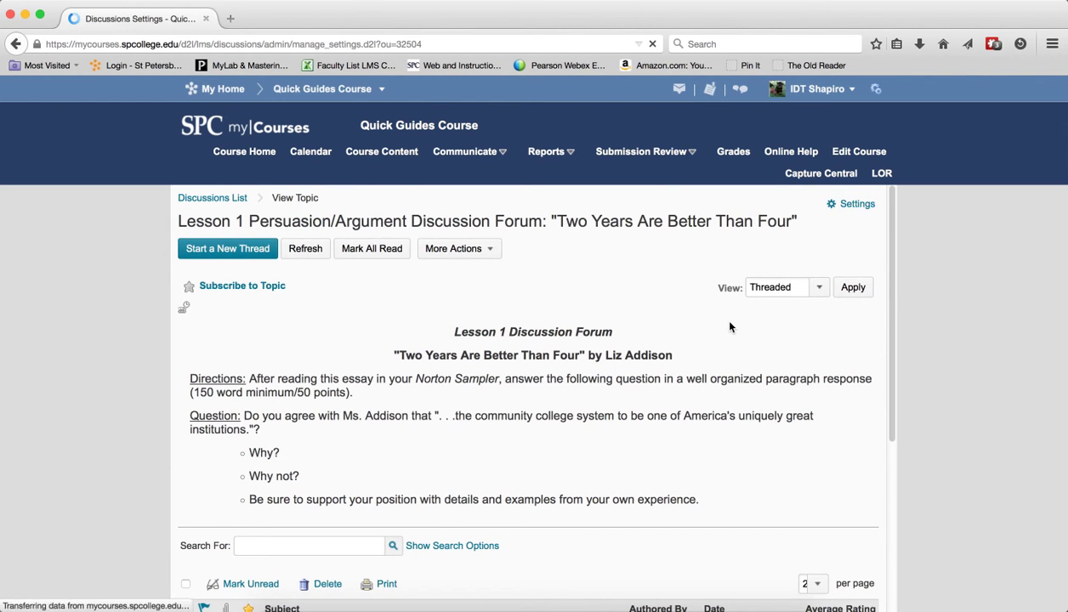
- Limit subjects to 2 displayed characters, save, and reopen the Lesson 1 topic
{"action": "left_click", "coordinate": [855, 203]}
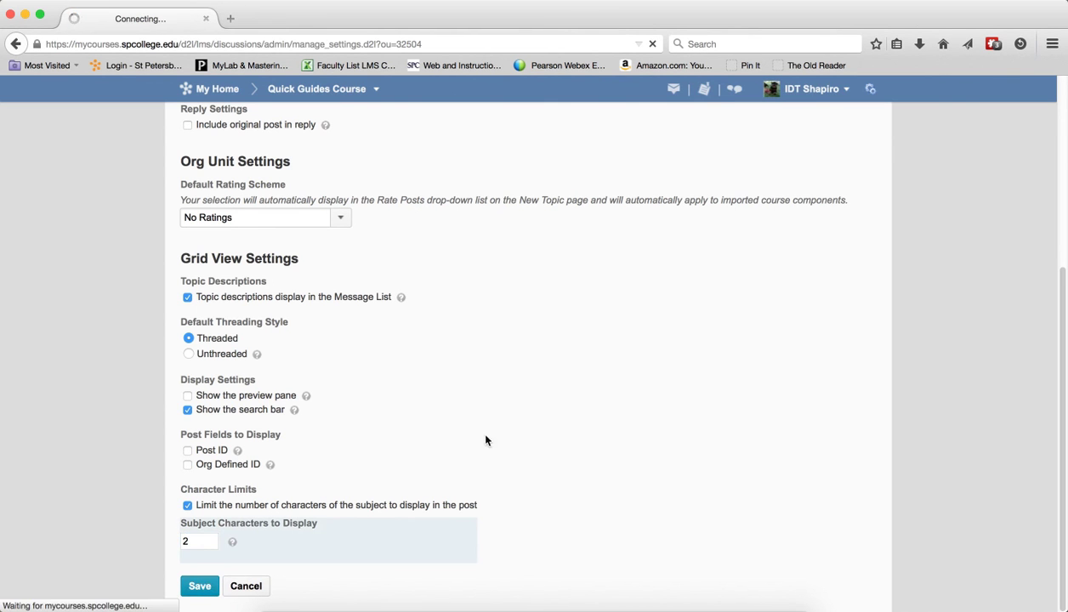
{"action": "left_click", "coordinate": [199, 586]}
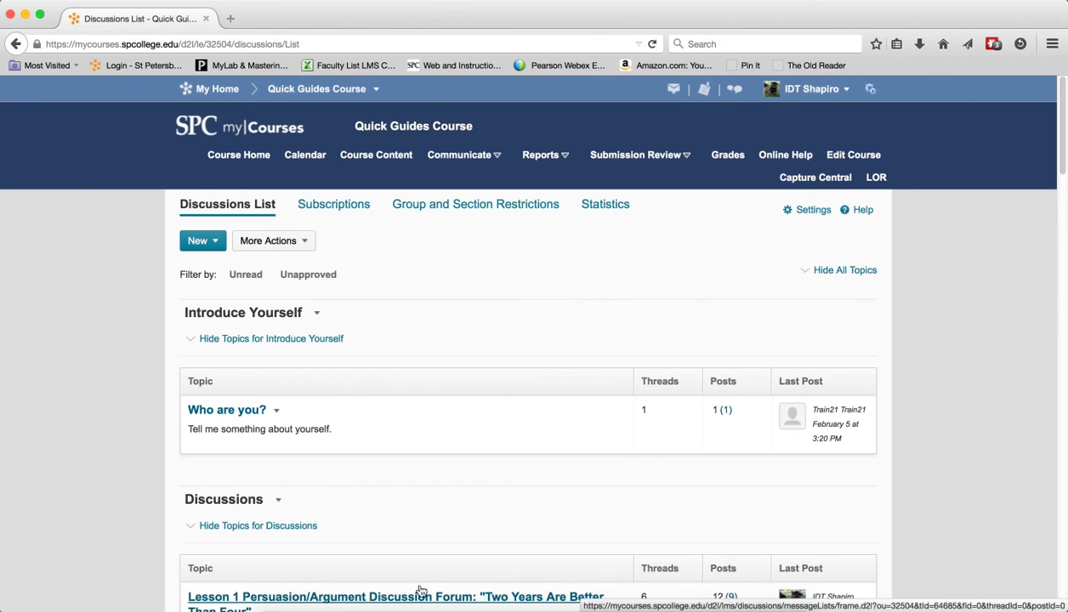
{"action": "left_click", "coordinate": [395, 596]}
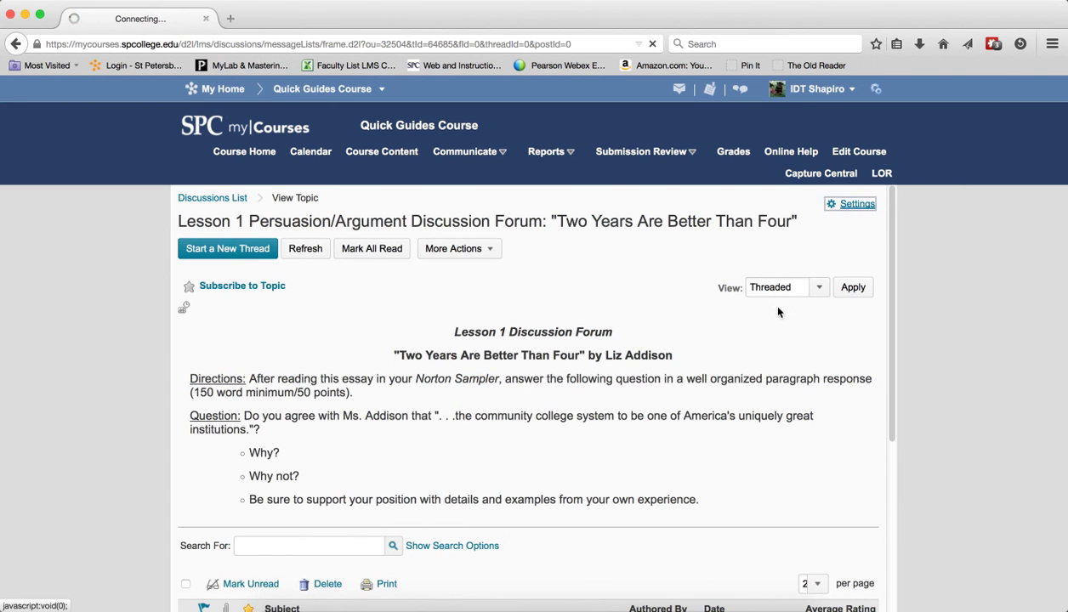
- Turn off the subject character limit in Discussion Settings, save, and review Lesson 1 post subjects
{"action": "left_click", "coordinate": [856, 204]}
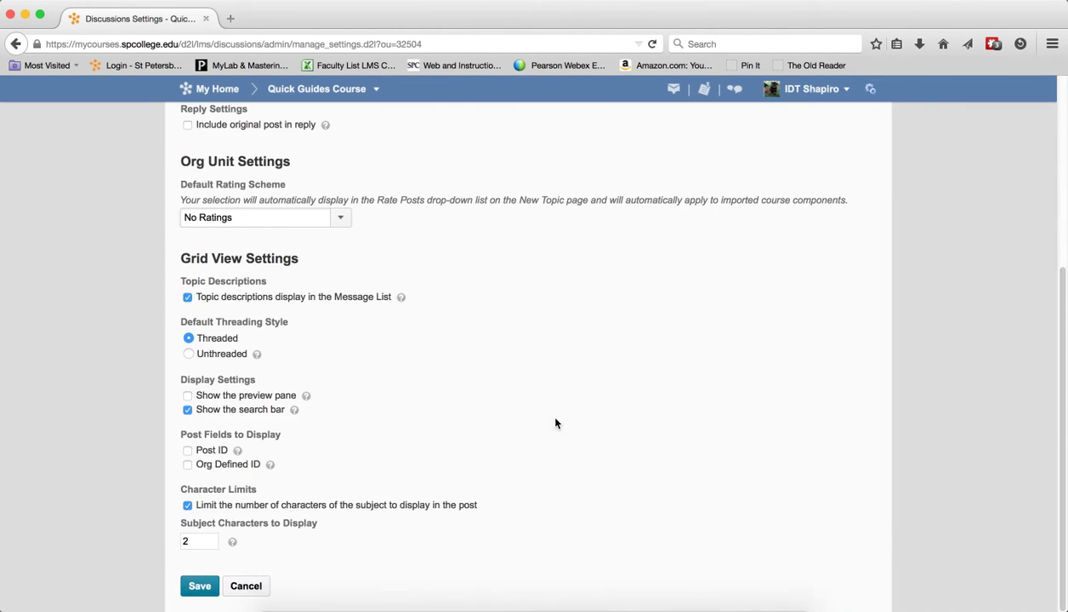
{"action": "left_click", "coordinate": [187, 505]}
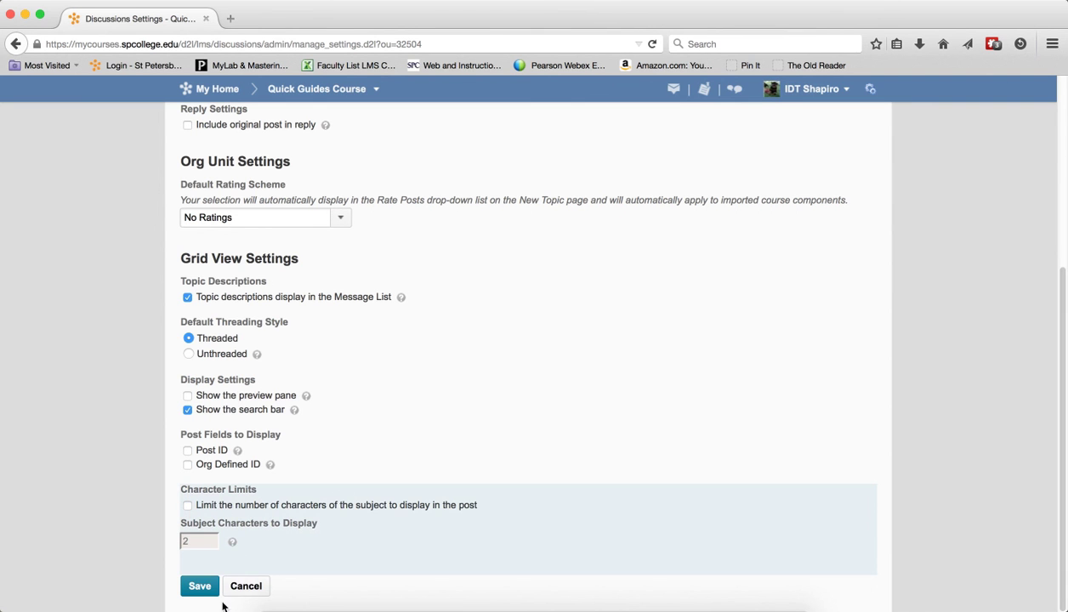
{"action": "left_click", "coordinate": [199, 586]}
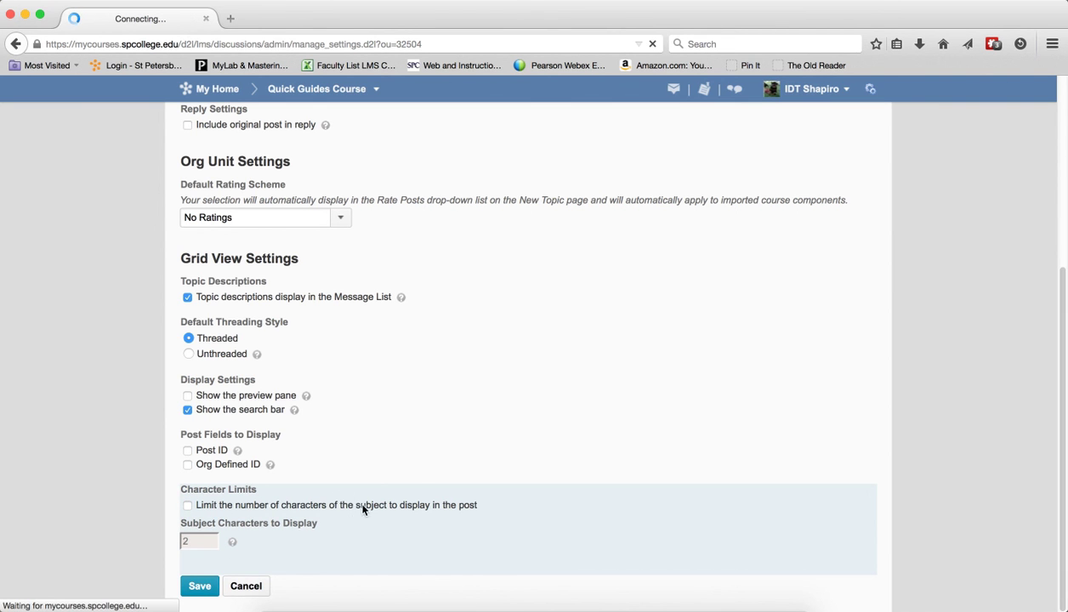
{"action": "left_click", "coordinate": [199, 586]}
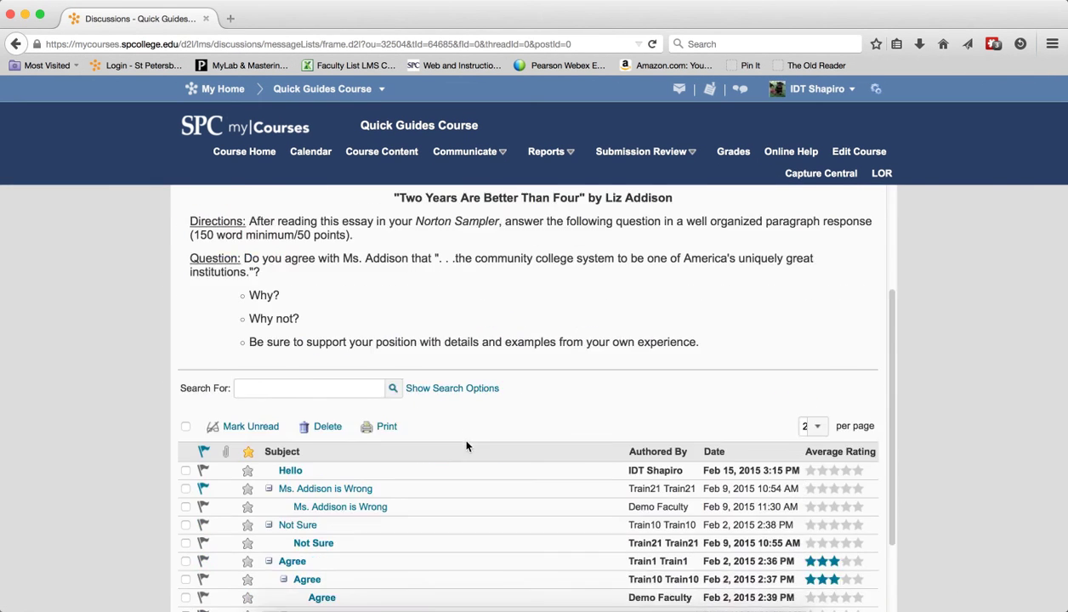
{"action": "scroll", "scroll_direction": "down", "scroll_amount": 3}
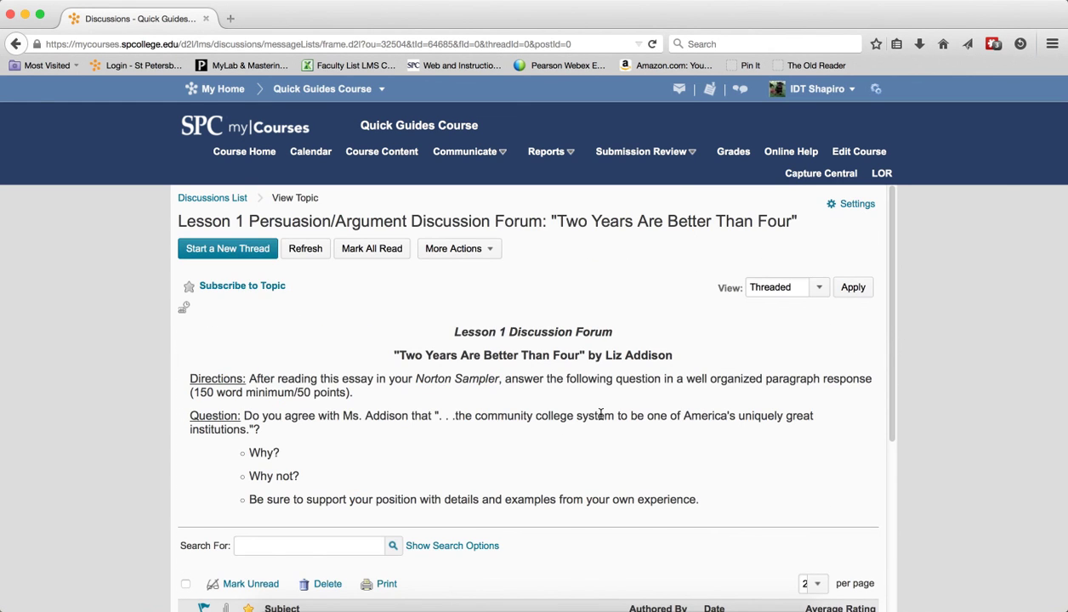
{"action": "mouse_move", "coordinate": [620, 426]}
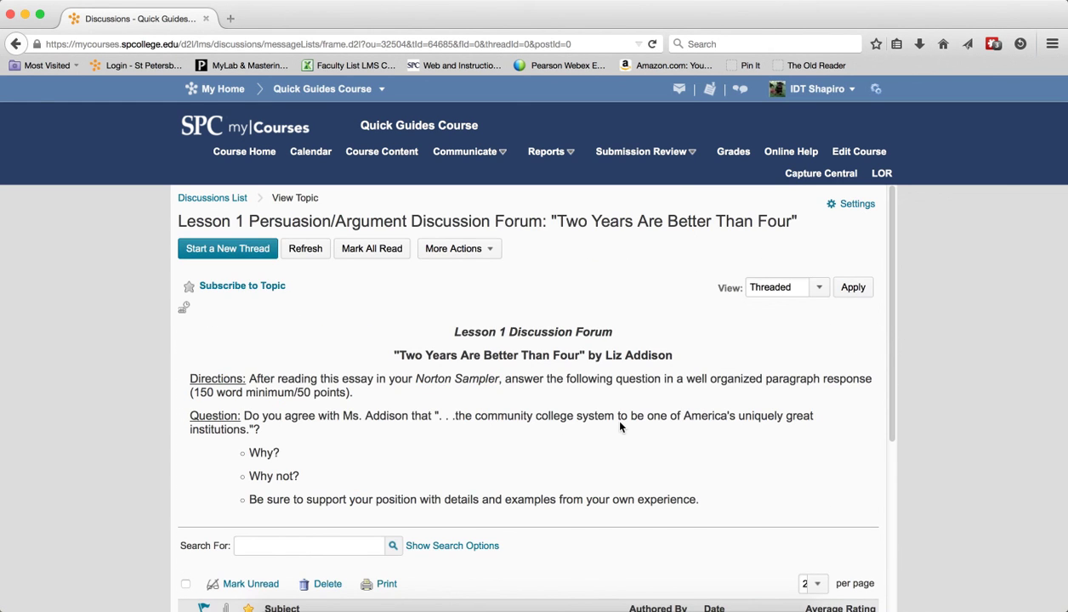